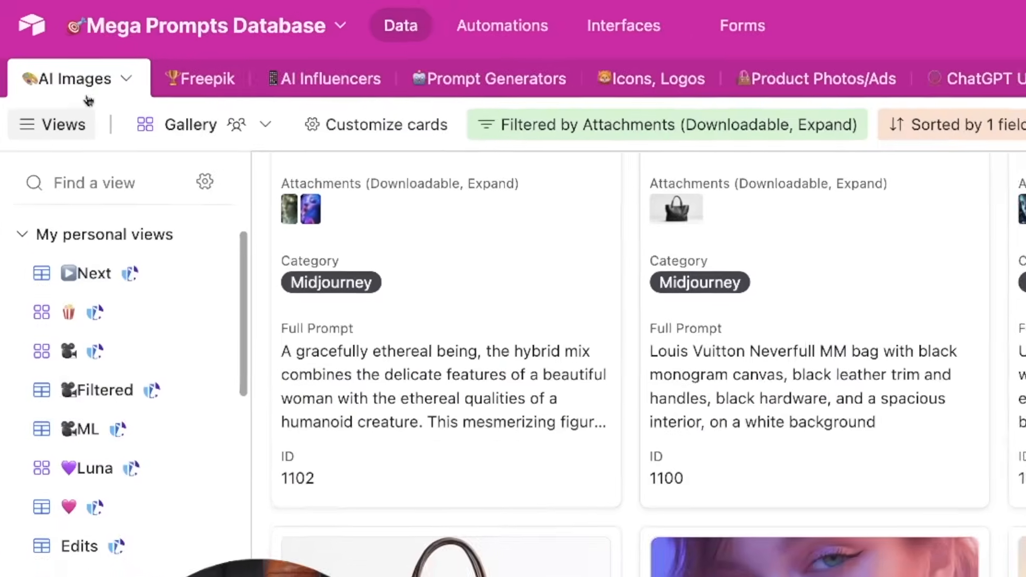
# - Browse the Freepik, Prompt Generators and AI Images tables, ending on Freepik's Gallery view
pyautogui.click(199, 79)
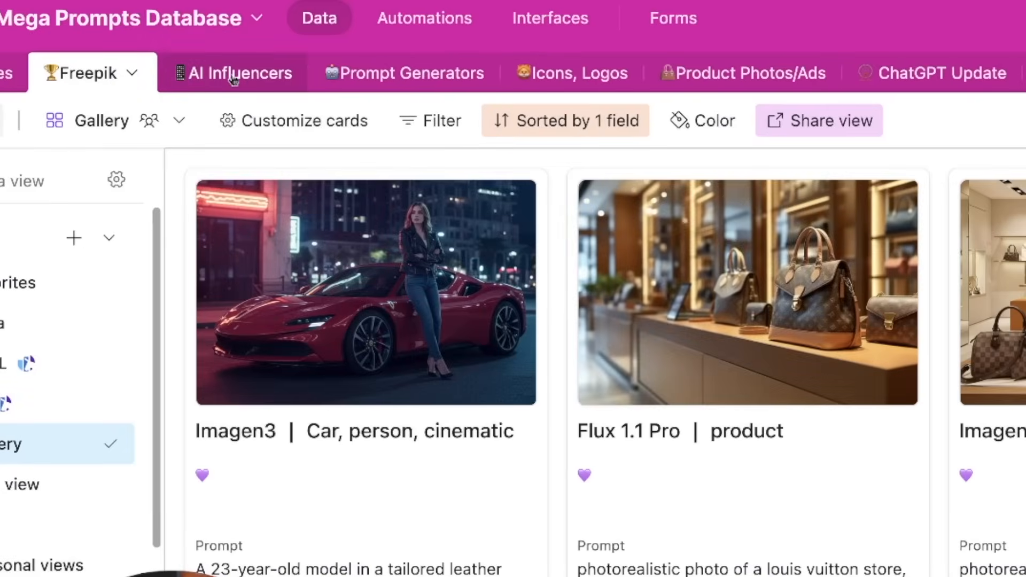
pyautogui.click(406, 72)
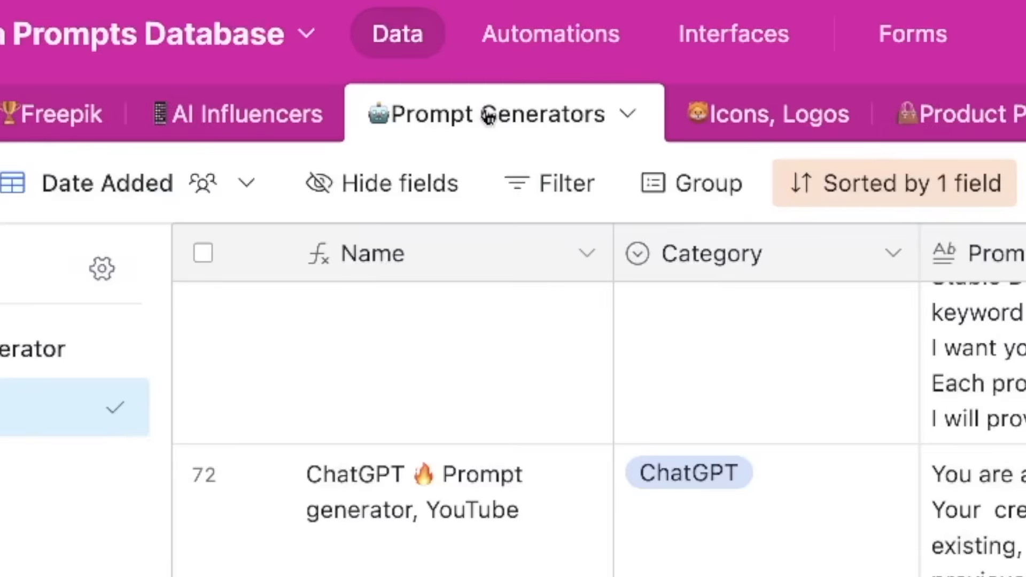
pyautogui.click(593, 49)
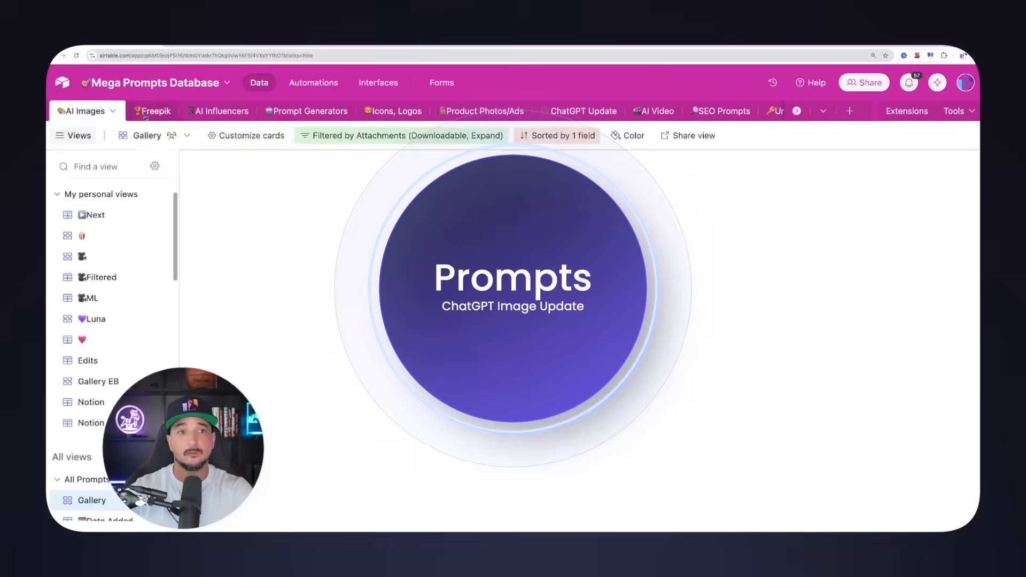
pyautogui.click(156, 111)
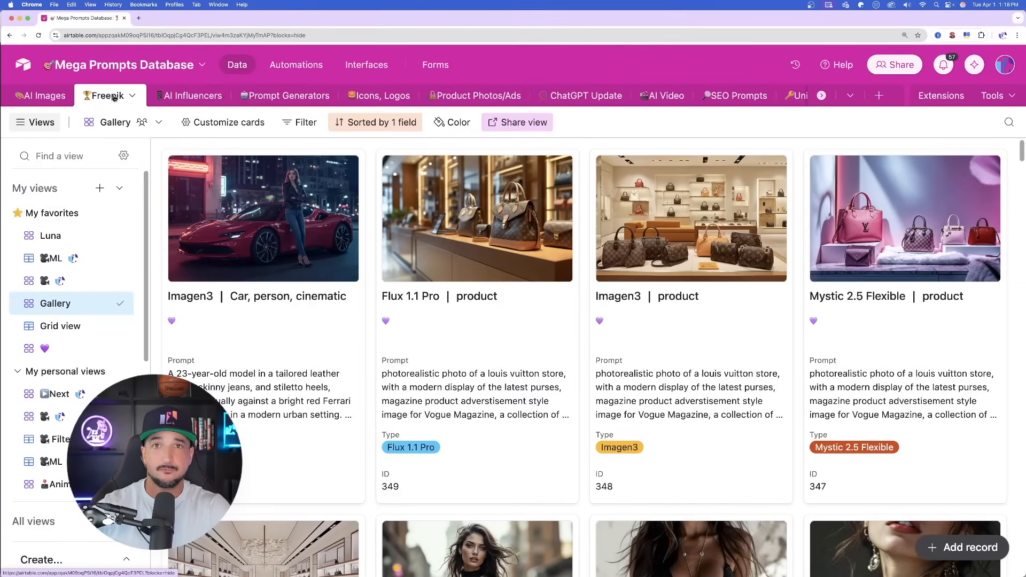
pyautogui.click(189, 96)
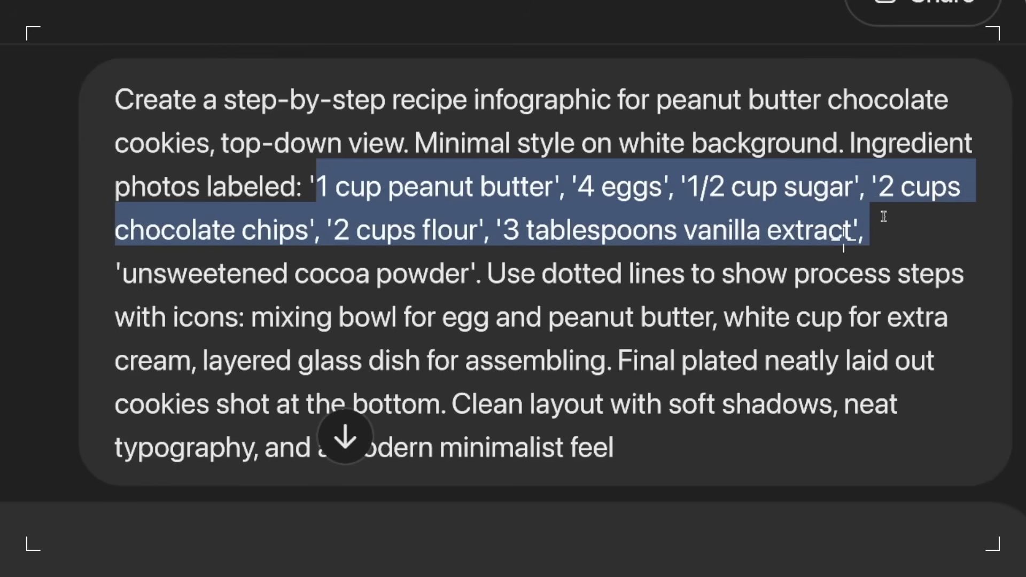
pyautogui.moveTo(875, 217)
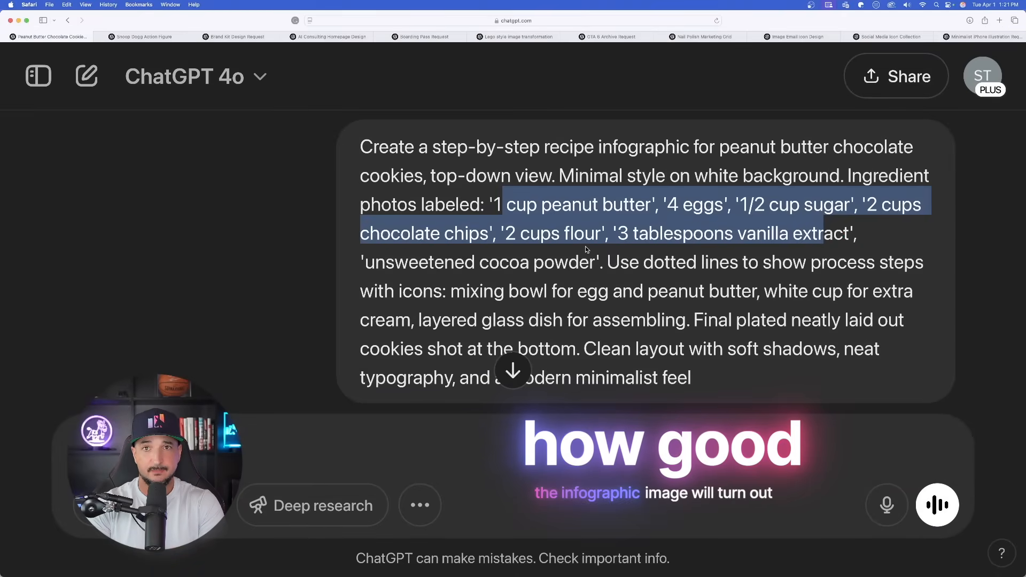
# - Scroll past the prompt to the generated peanut butter chocolate cookie recipe infographic
pyautogui.scroll(-3)
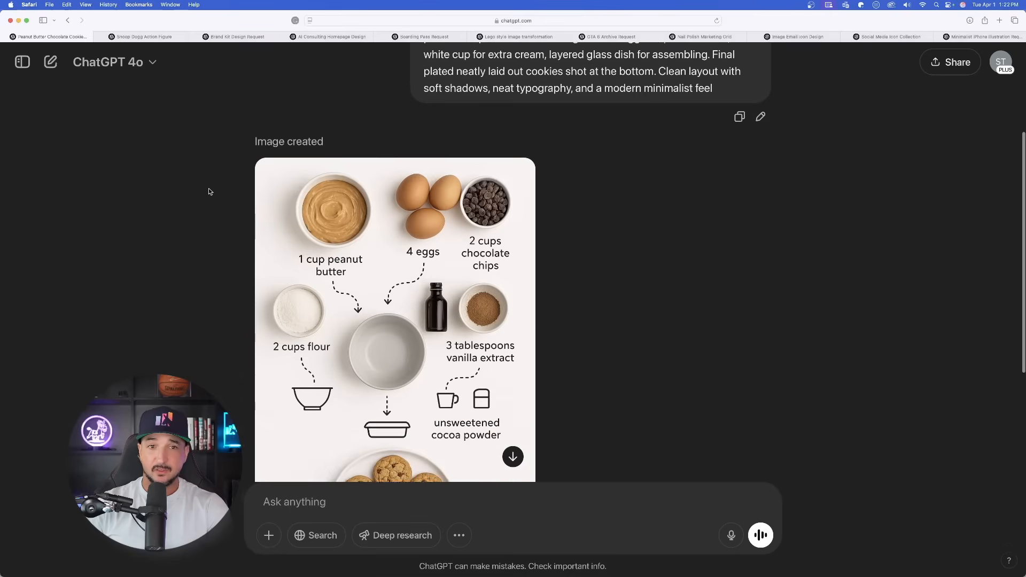
pyautogui.scroll(-3)
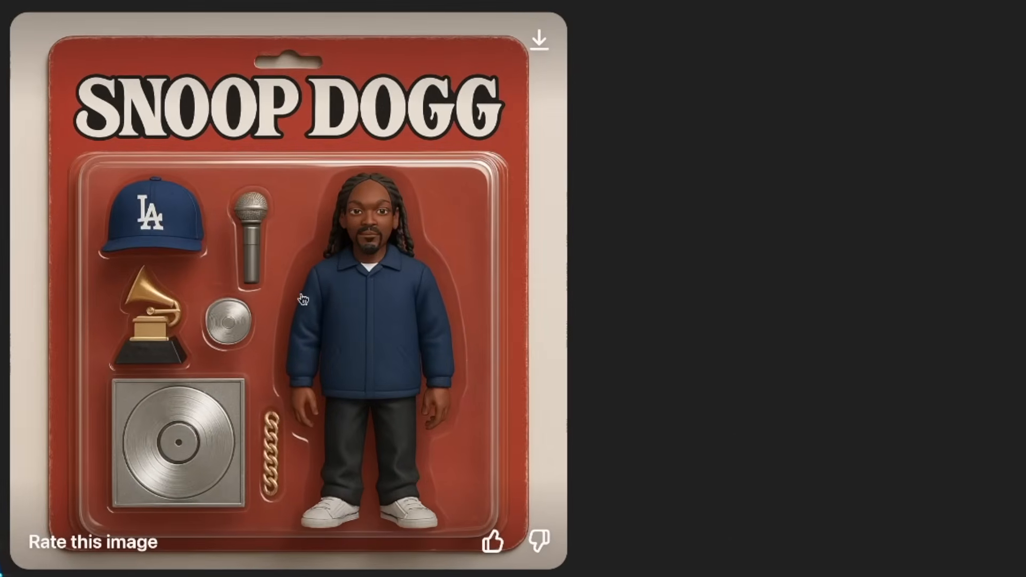
pyautogui.moveTo(61, 116)
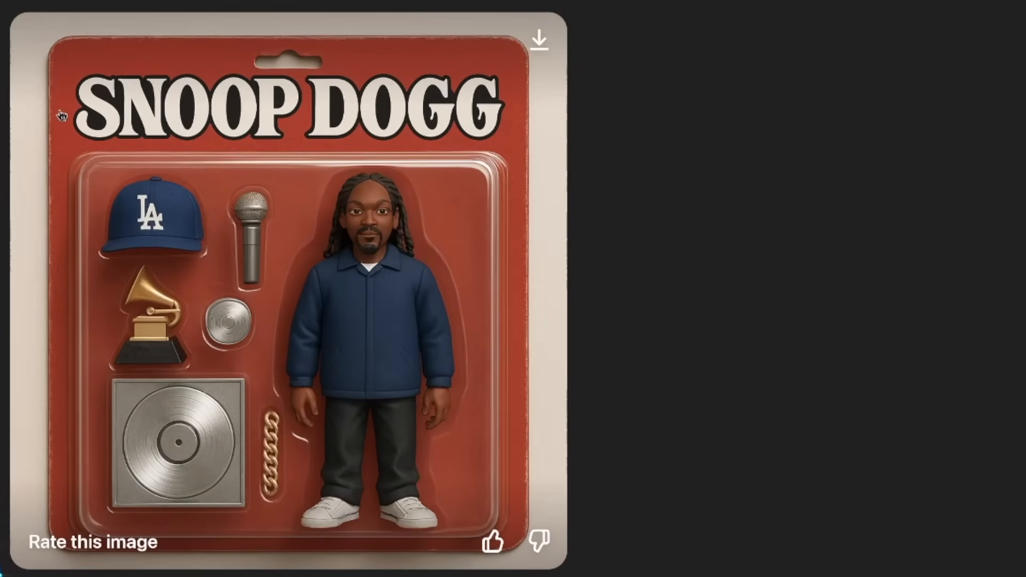
pyautogui.moveTo(34, 161)
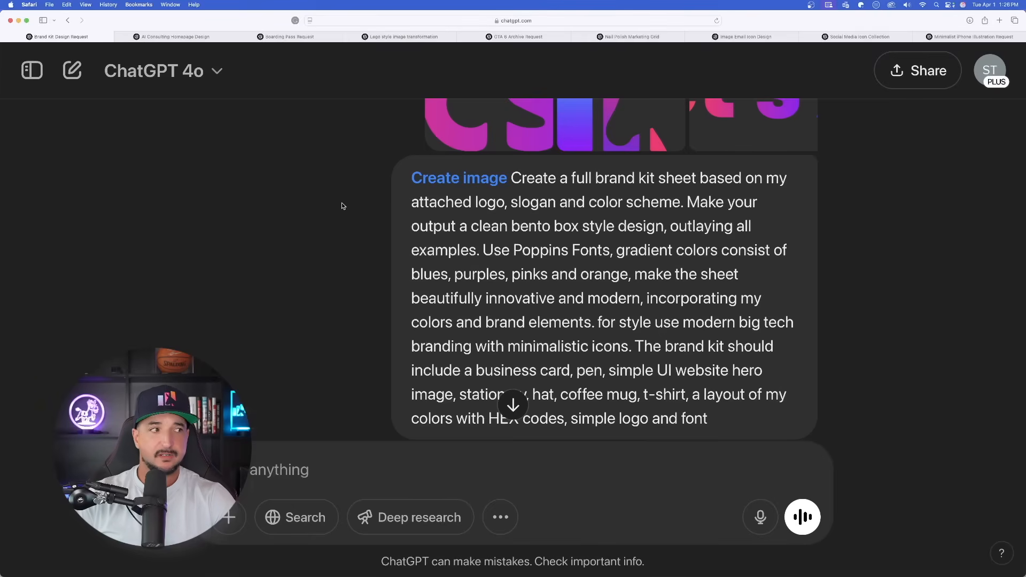
# - Preview an attached logo, close the preview, and select the prompt's brand kit item list
pyautogui.scroll(3)
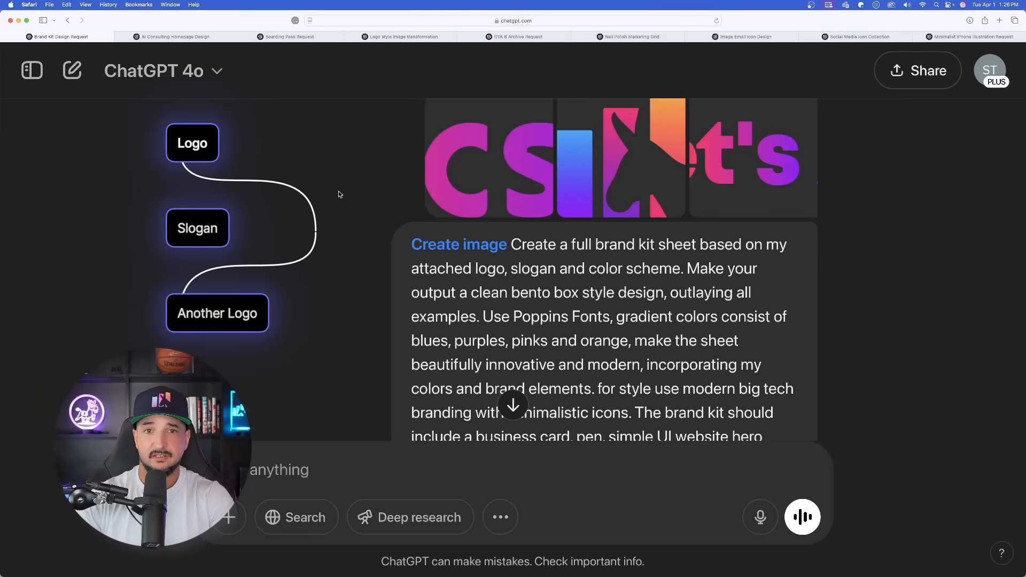
pyautogui.moveTo(626, 170)
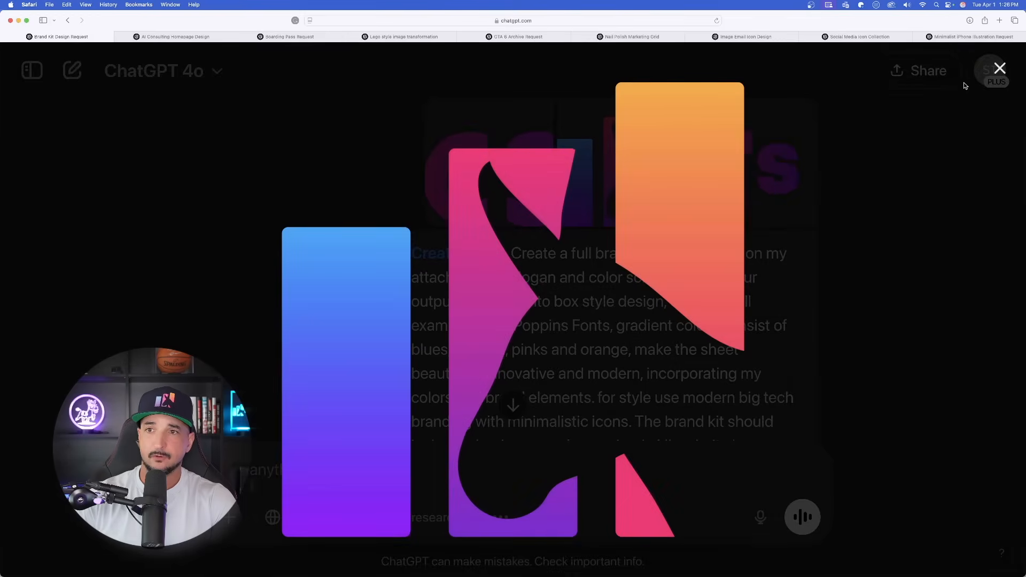
pyautogui.click(999, 67)
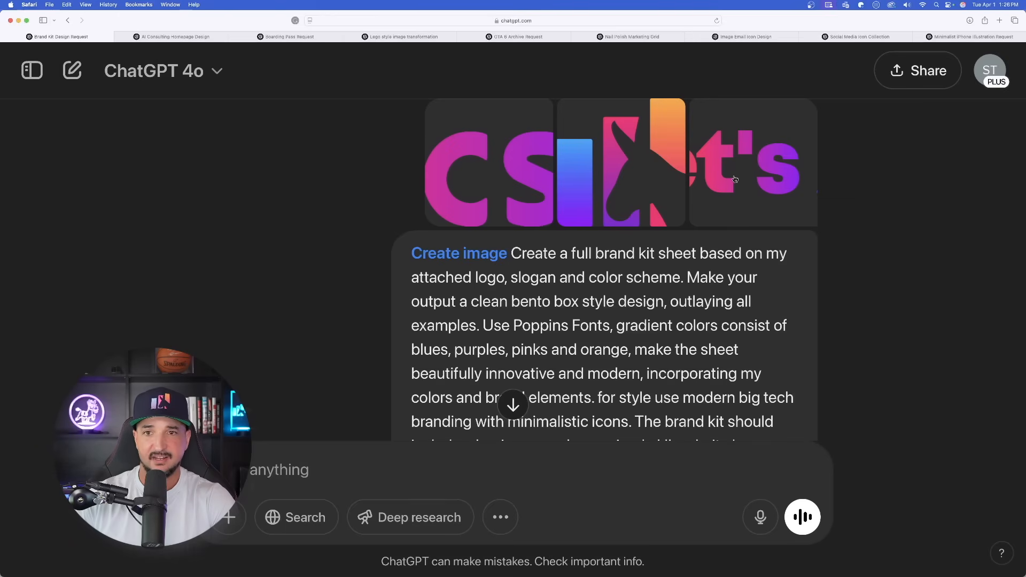
pyautogui.moveTo(598, 190)
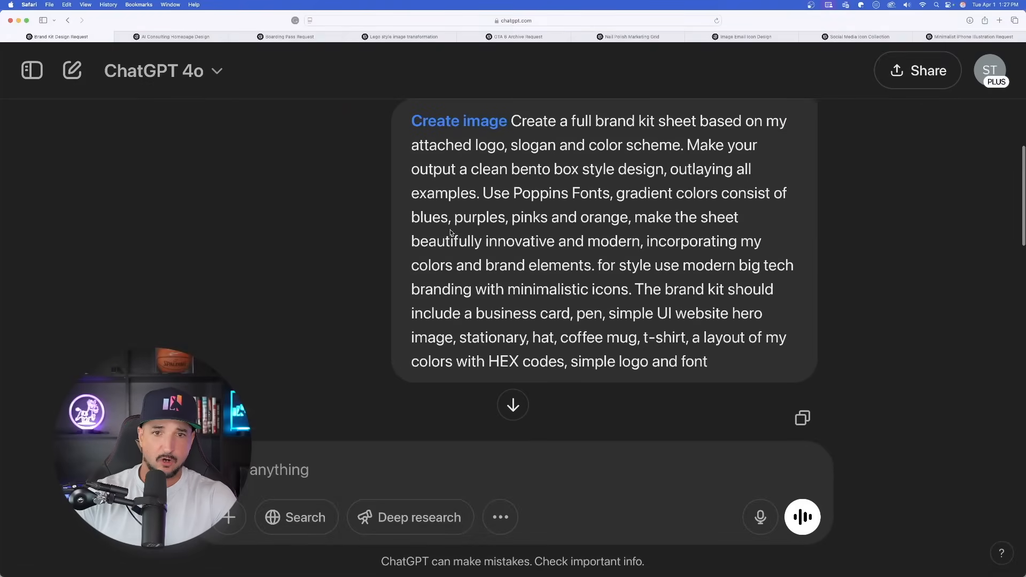
pyautogui.moveTo(529, 259)
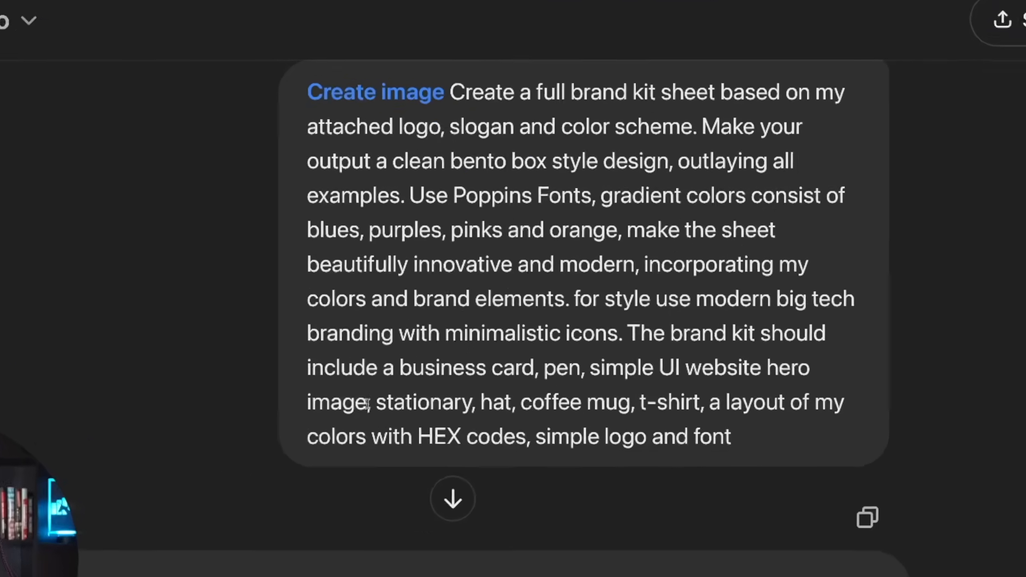
pyautogui.scroll(3)
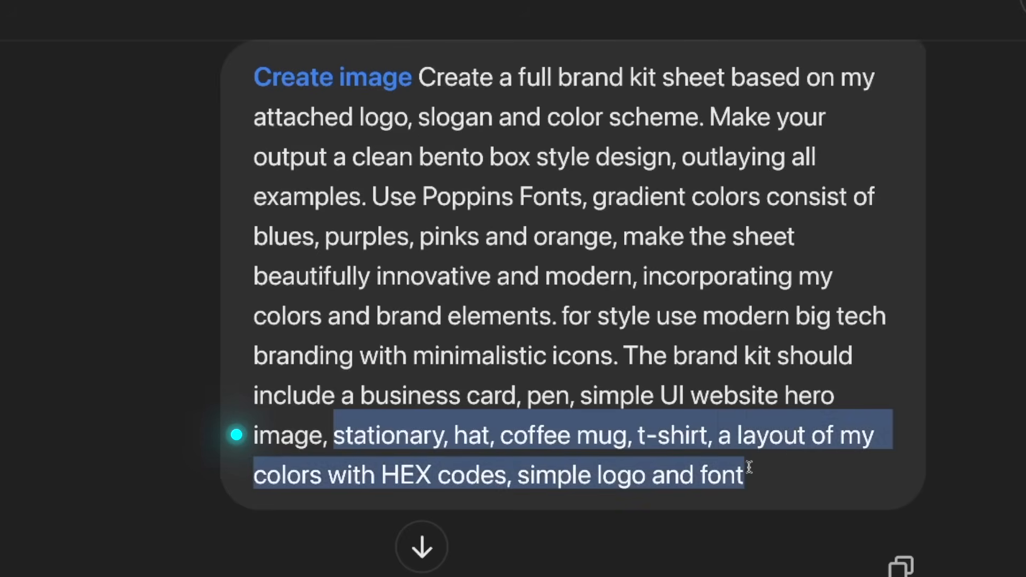
pyautogui.click(334, 474)
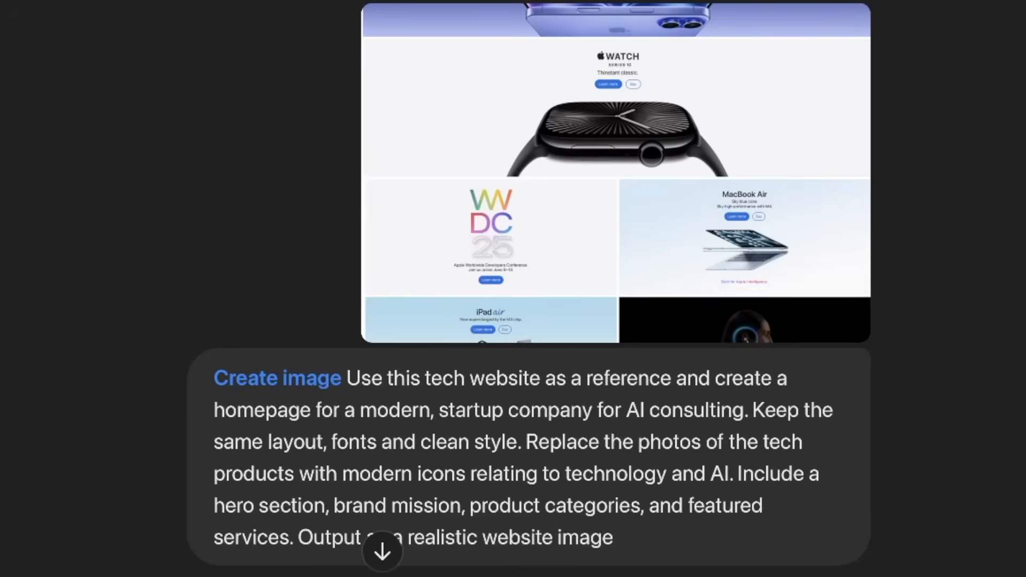
pyautogui.moveTo(156, 102)
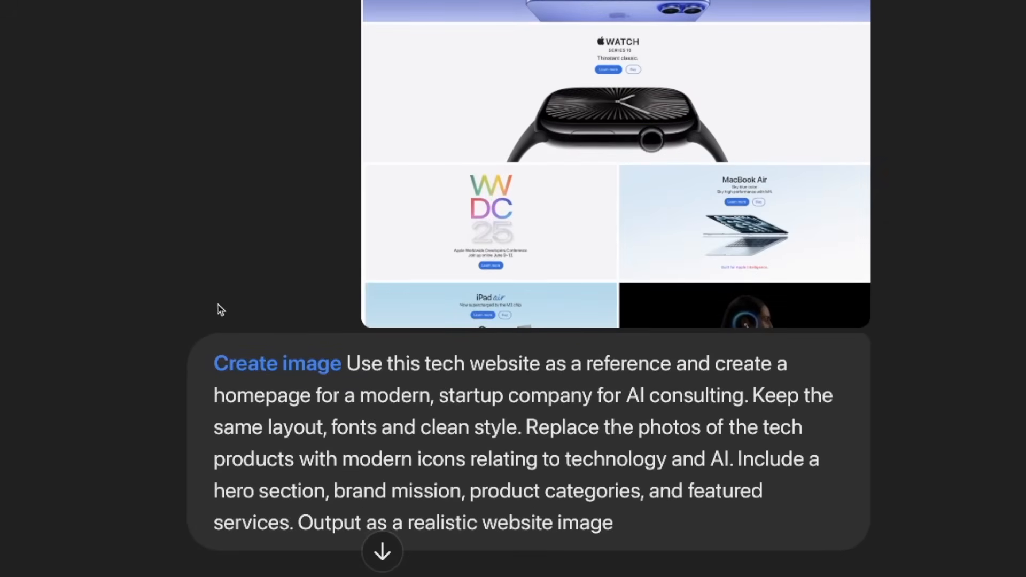
pyautogui.moveTo(166, 234)
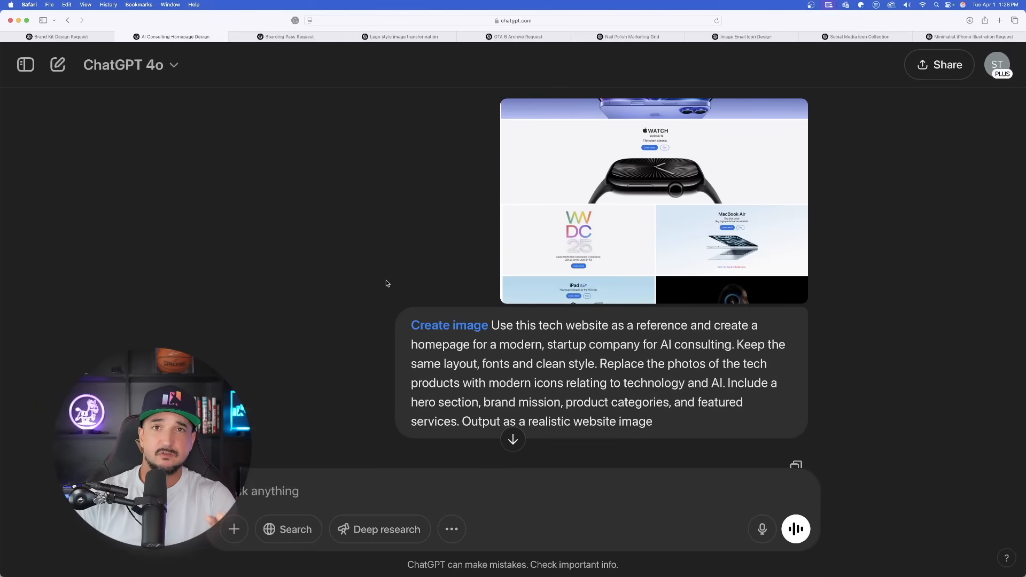
pyautogui.scroll(-3)
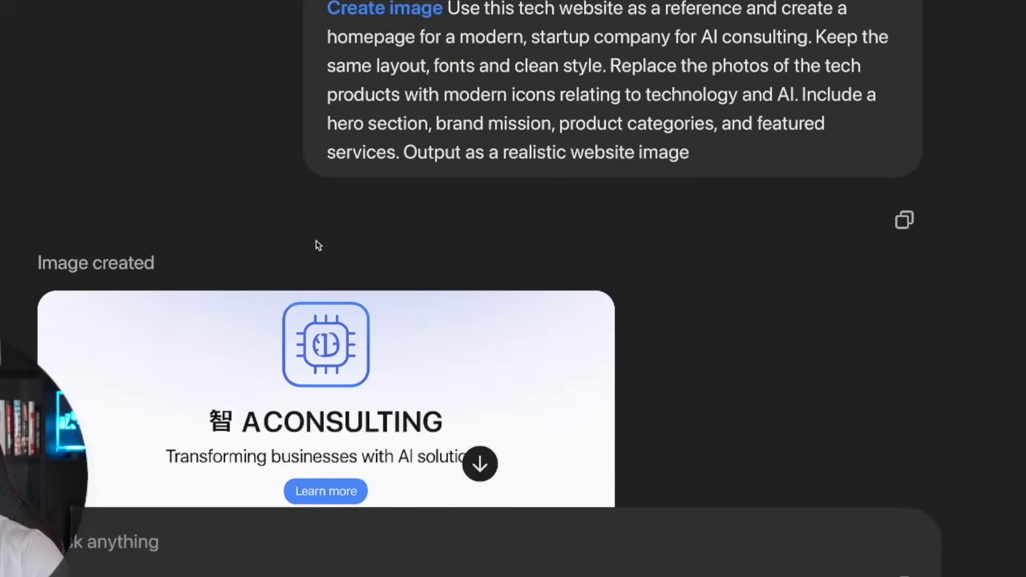
pyautogui.scroll(3)
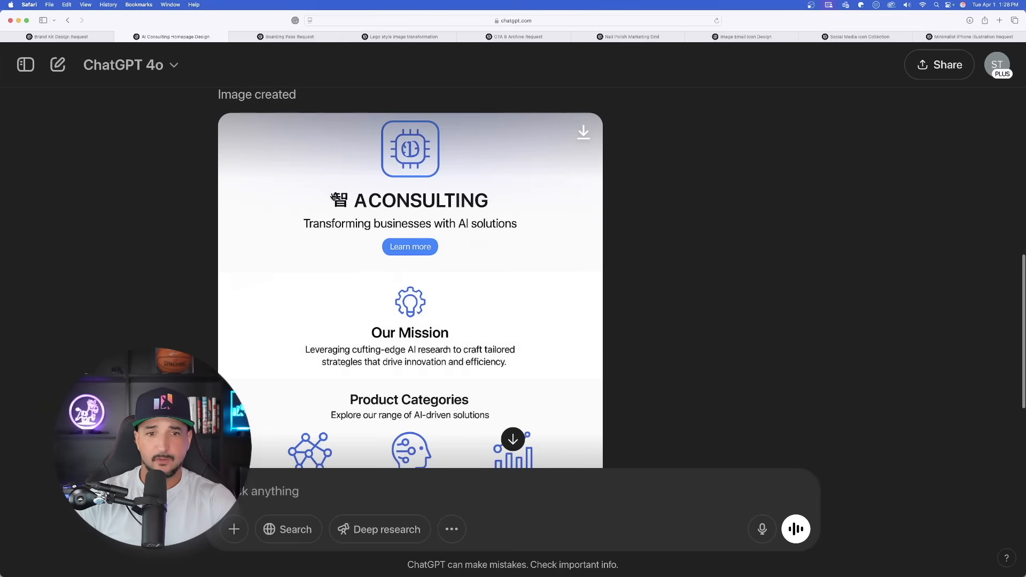
pyautogui.click(410, 196)
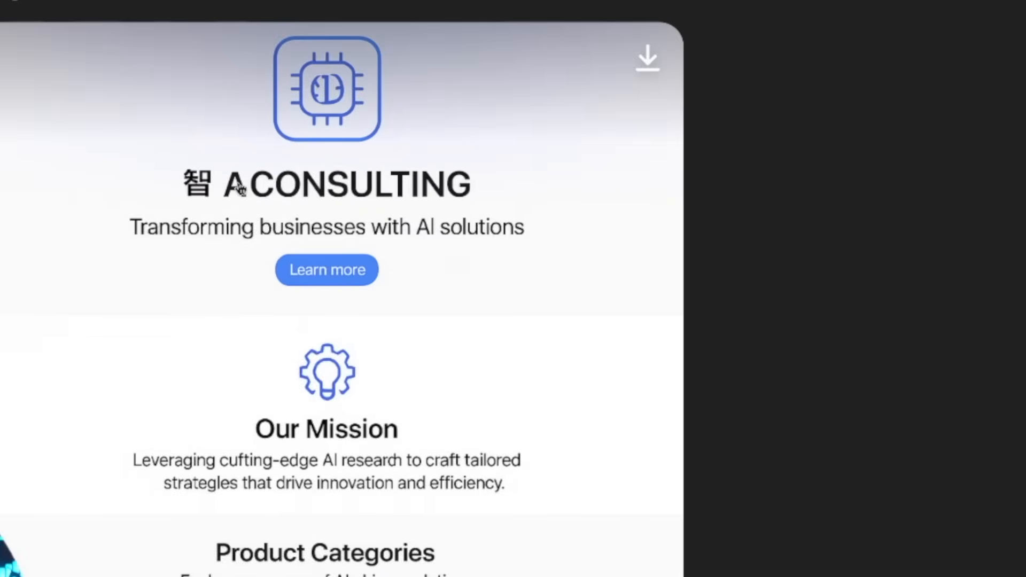
pyautogui.moveTo(301, 195)
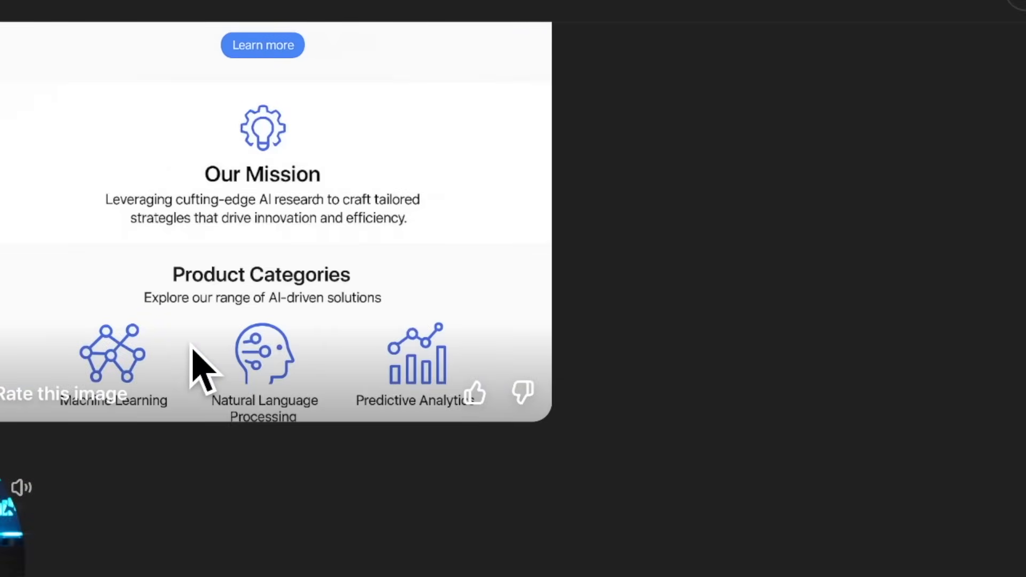
pyautogui.moveTo(219, 362)
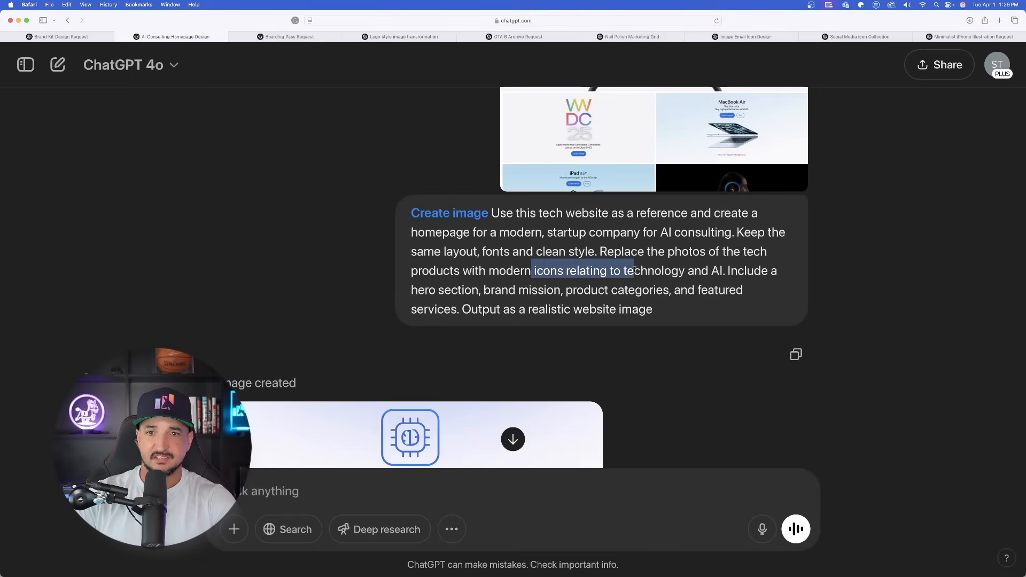
pyautogui.scroll(-3)
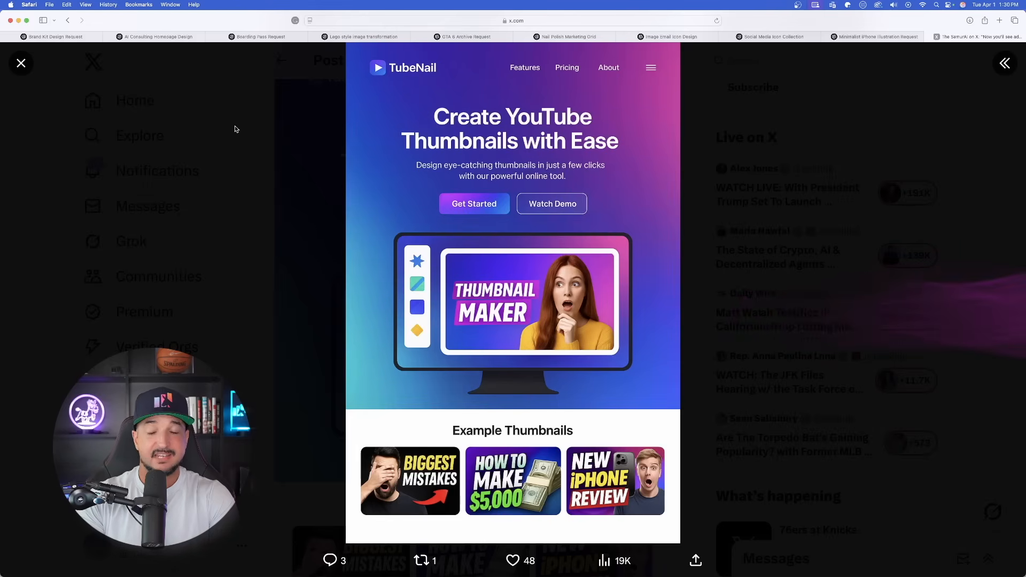
pyautogui.moveTo(289, 137)
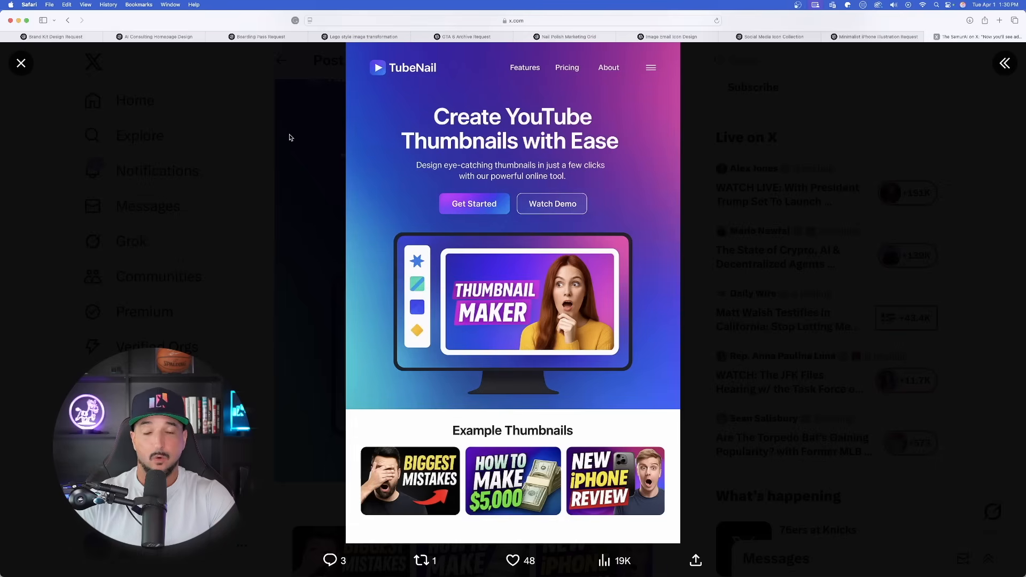
pyautogui.moveTo(568, 177)
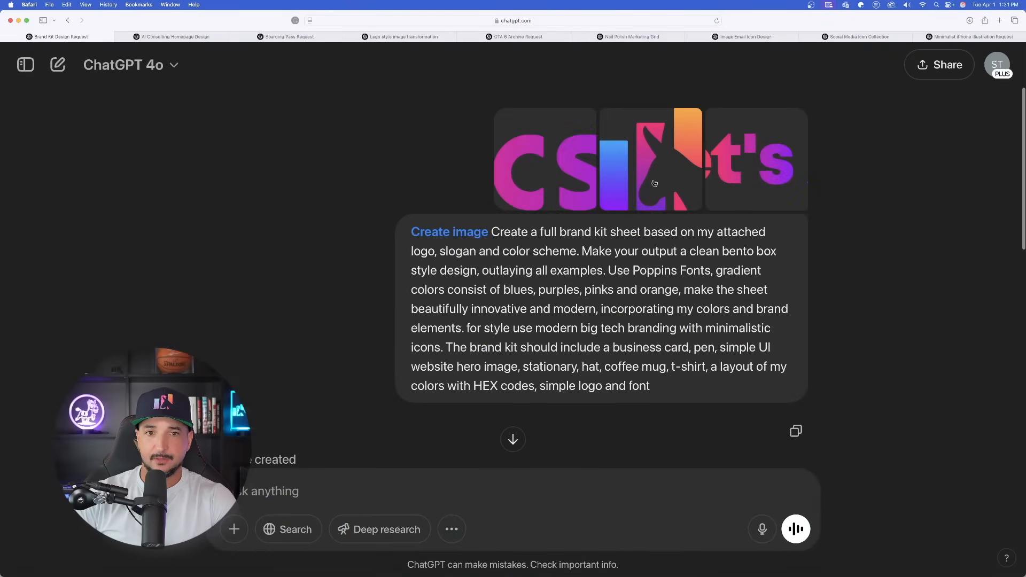
pyautogui.scroll(-3)
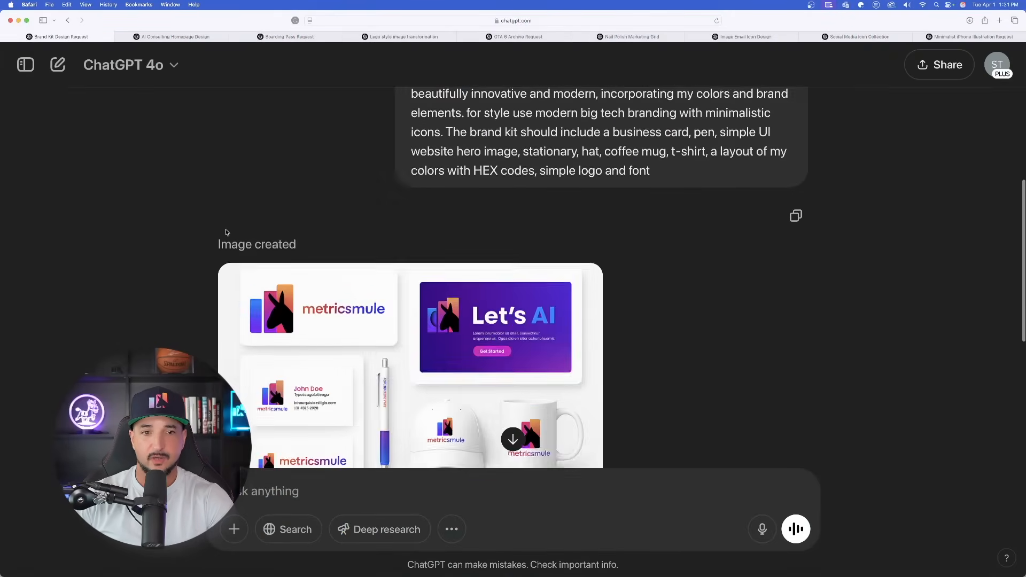
pyautogui.scroll(-3)
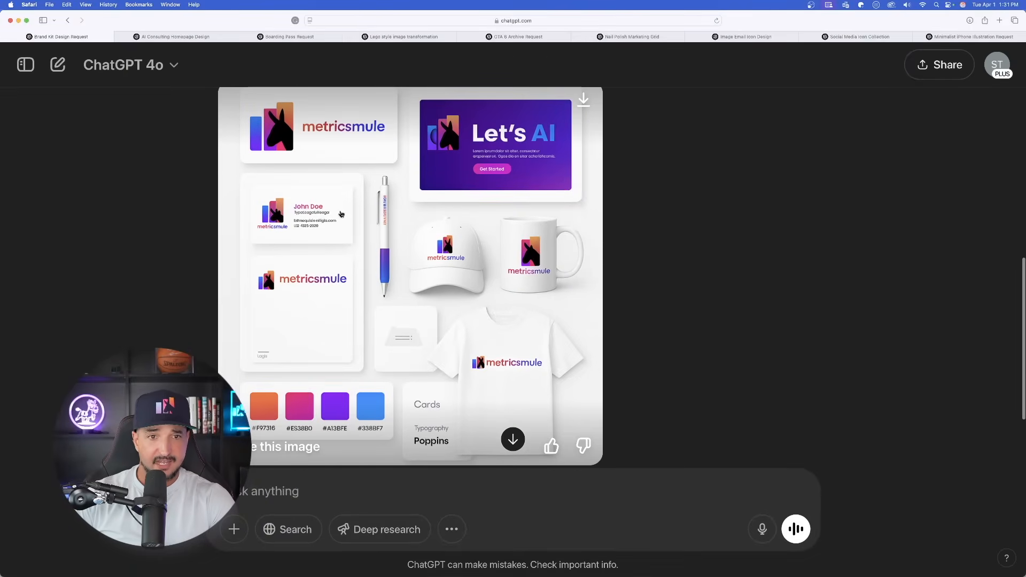
pyautogui.scroll(-3)
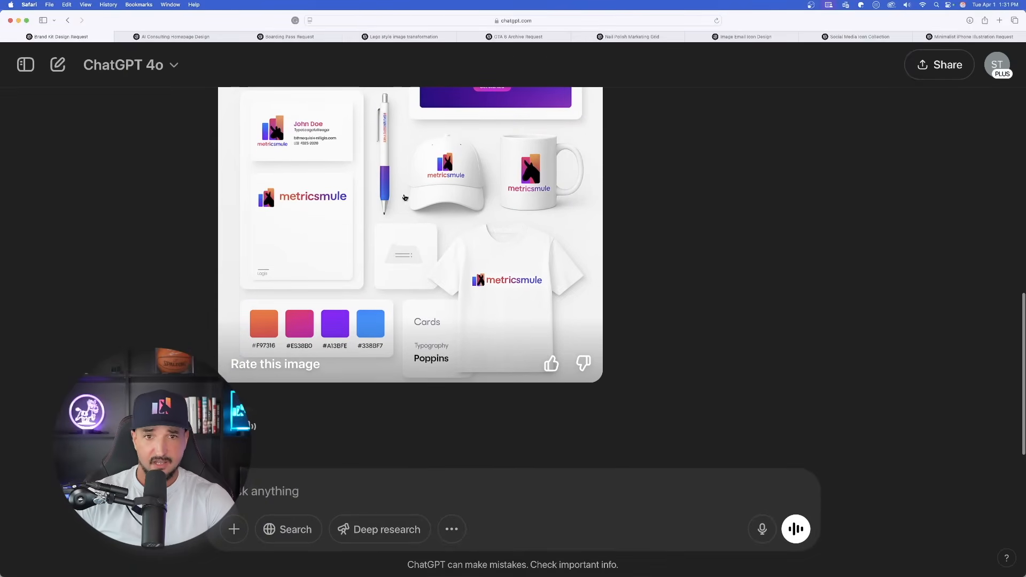
pyautogui.moveTo(470, 278)
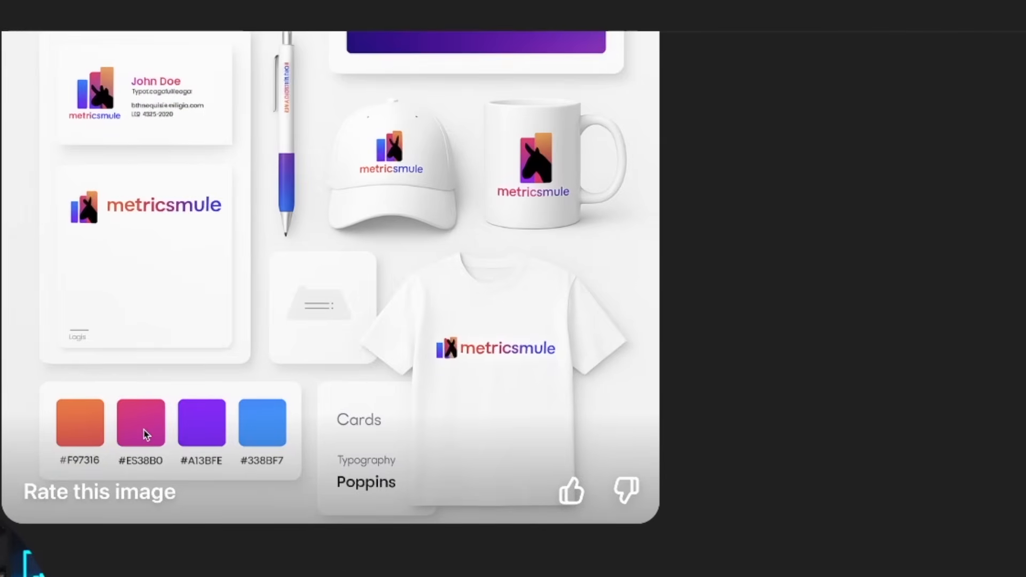
pyautogui.moveTo(198, 446)
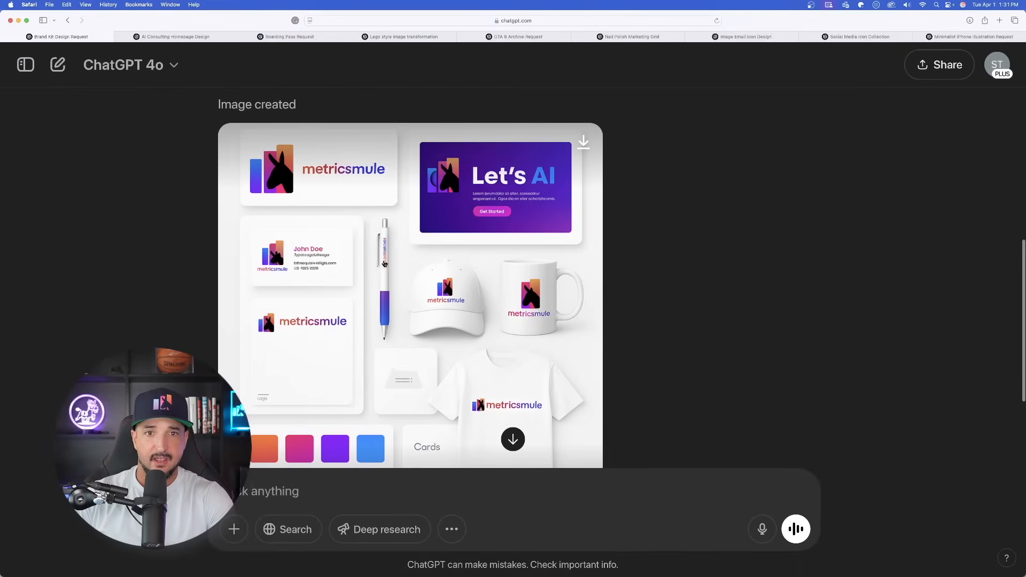
pyautogui.scroll(3)
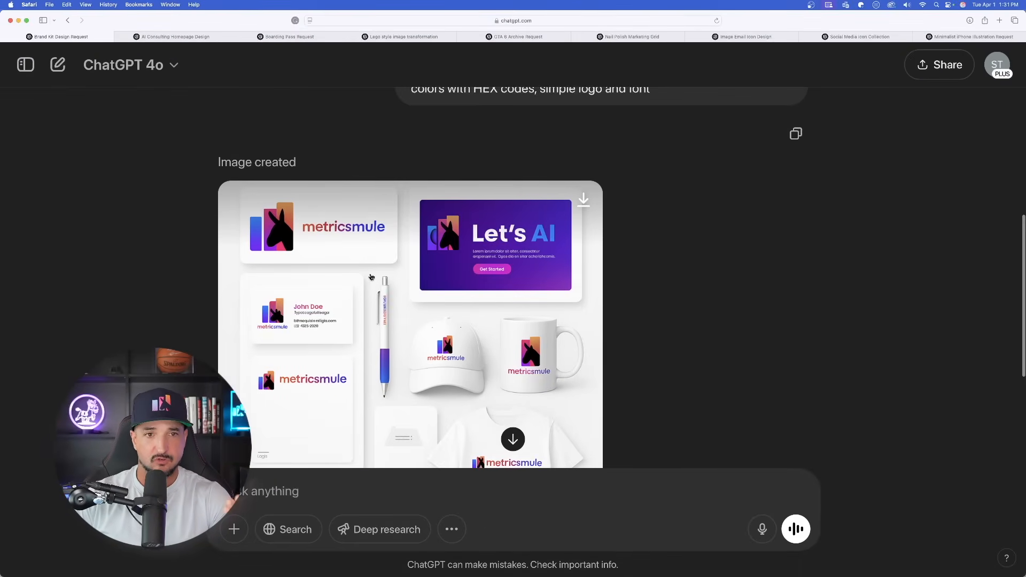
pyautogui.moveTo(290, 231)
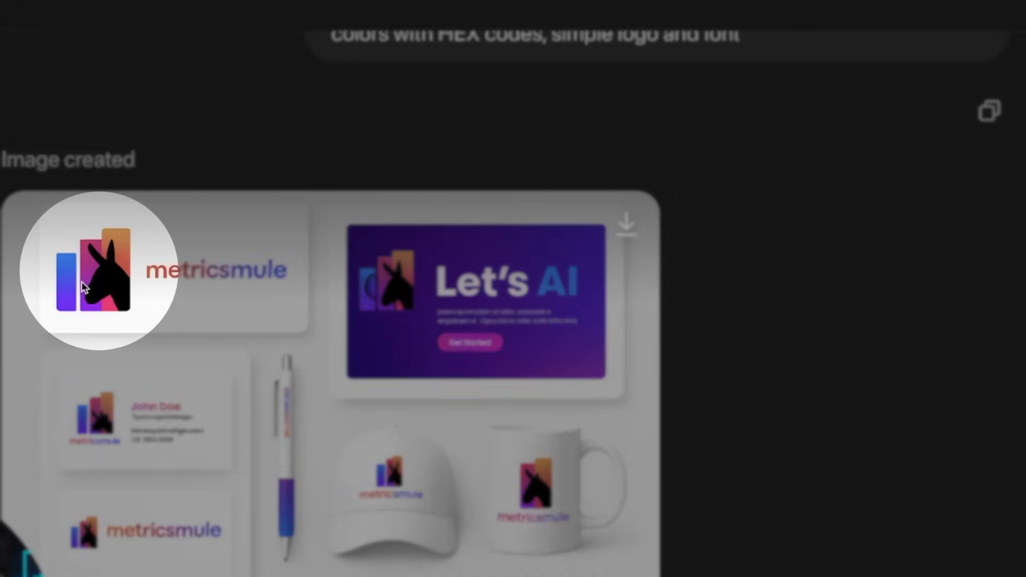
pyautogui.moveTo(113, 273)
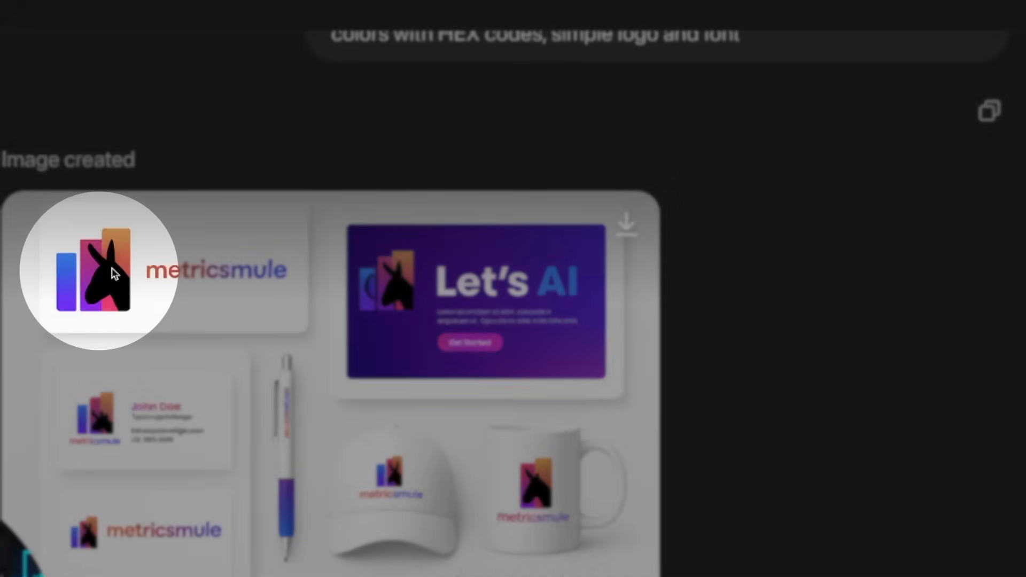
pyautogui.moveTo(121, 425)
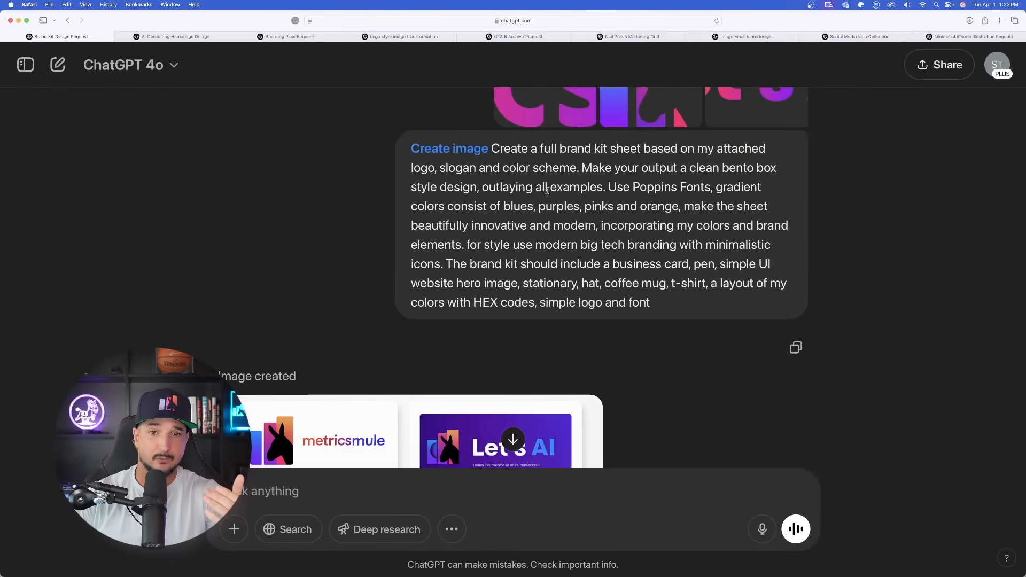
pyautogui.scroll(3)
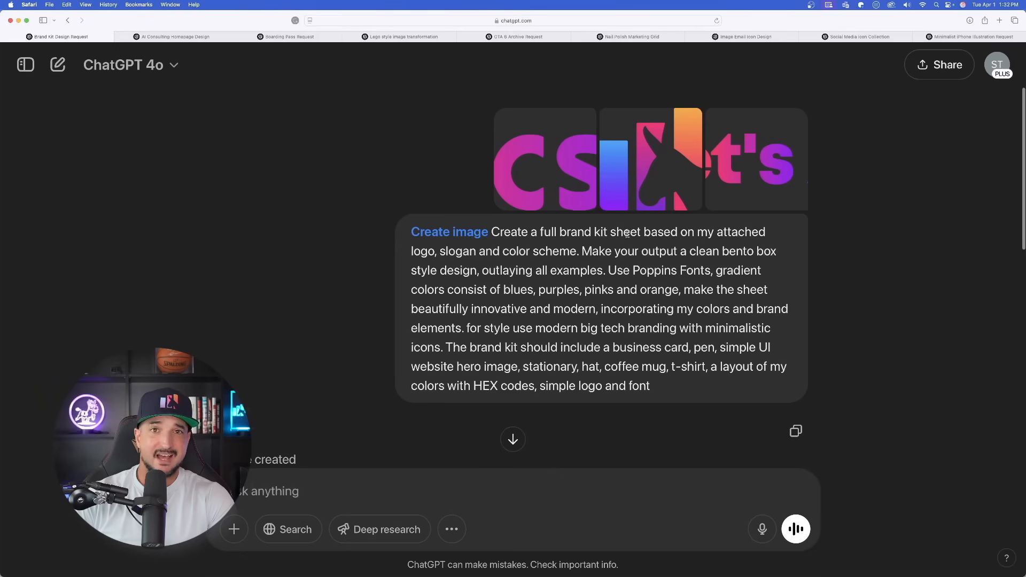
pyautogui.scroll(-3)
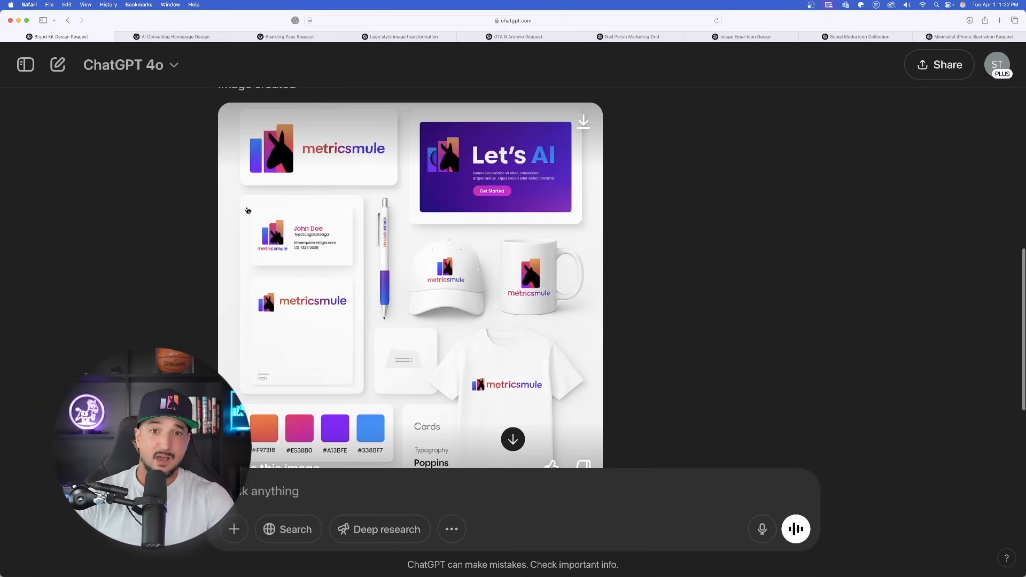
pyautogui.scroll(3)
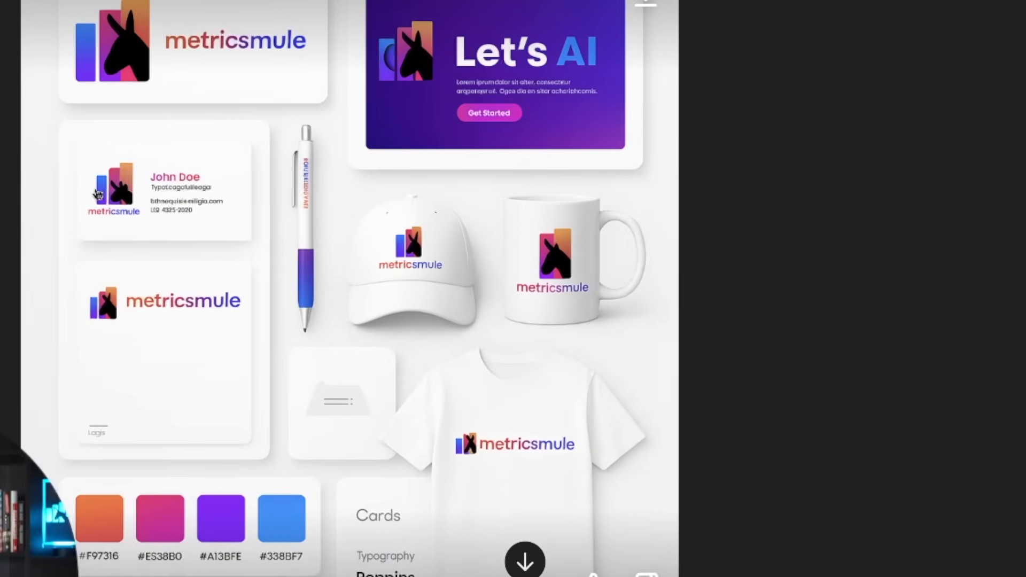
pyautogui.scroll(-3)
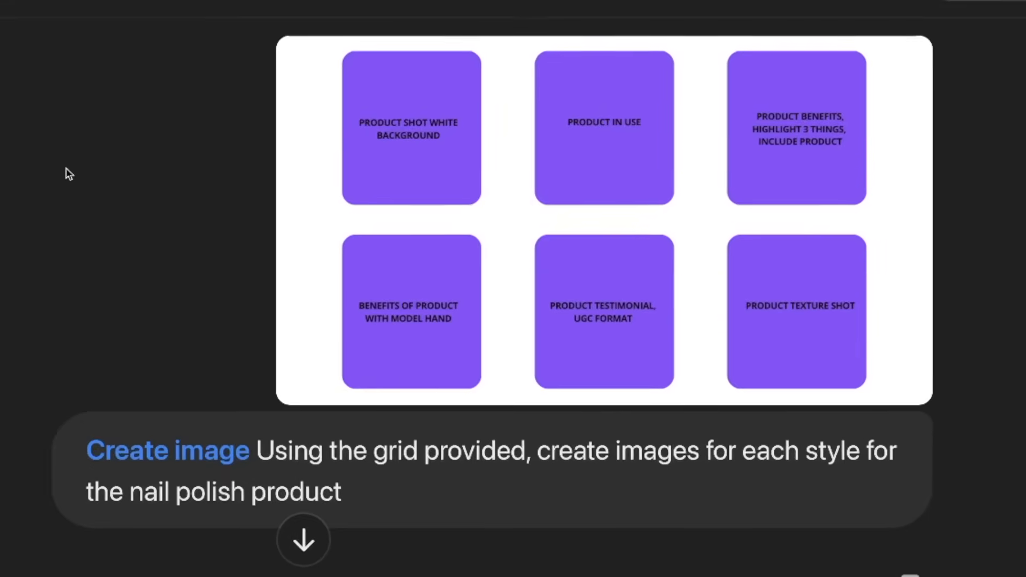
pyautogui.moveTo(221, 323)
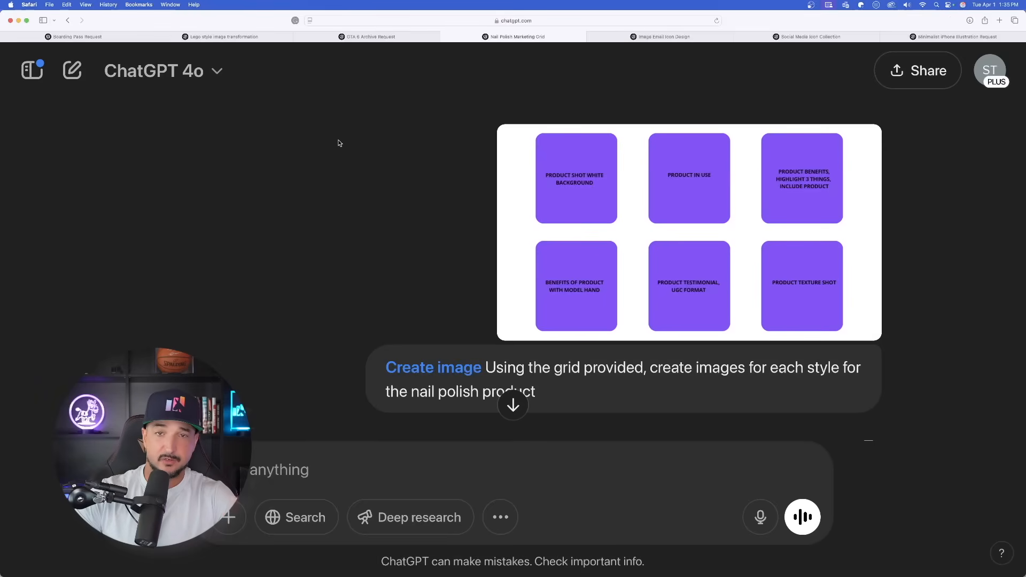
pyautogui.moveTo(321, 160)
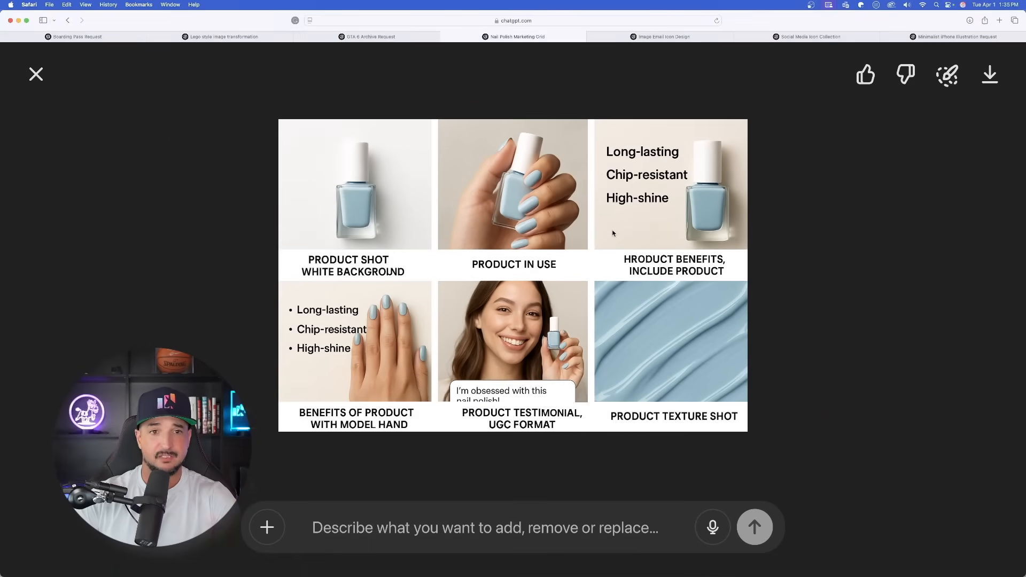
pyautogui.click(35, 73)
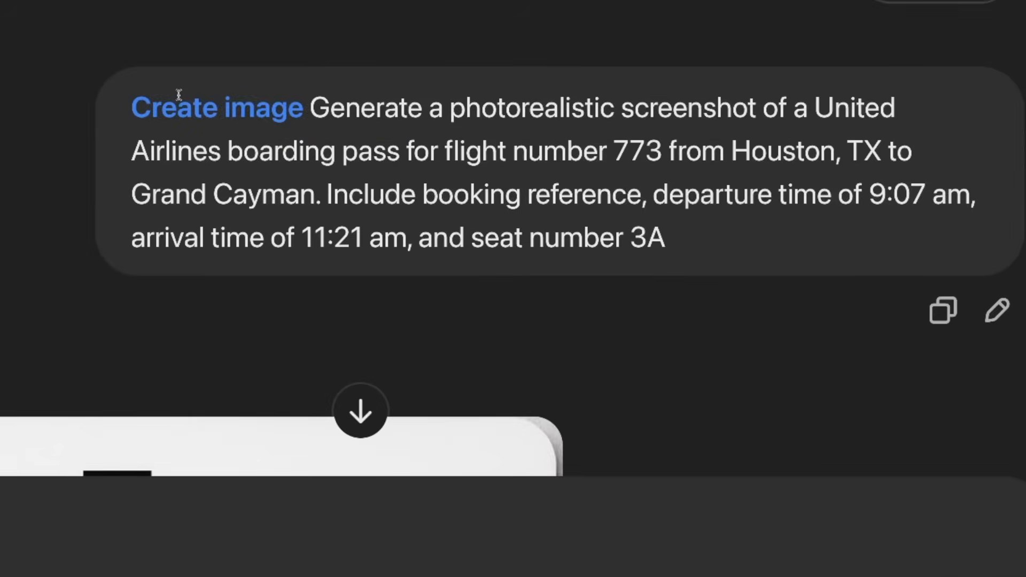
pyautogui.moveTo(321, 105)
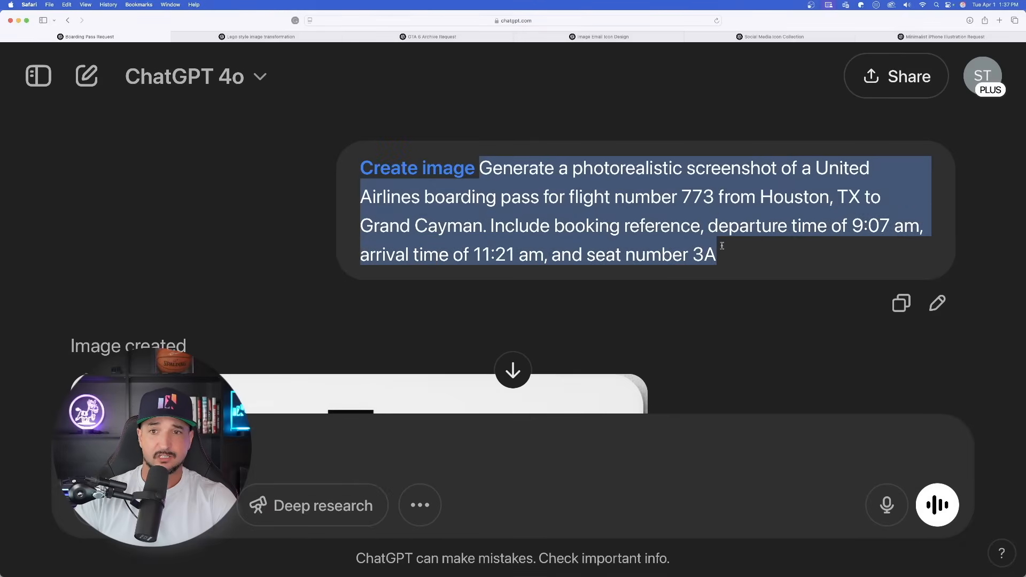
pyautogui.click(597, 215)
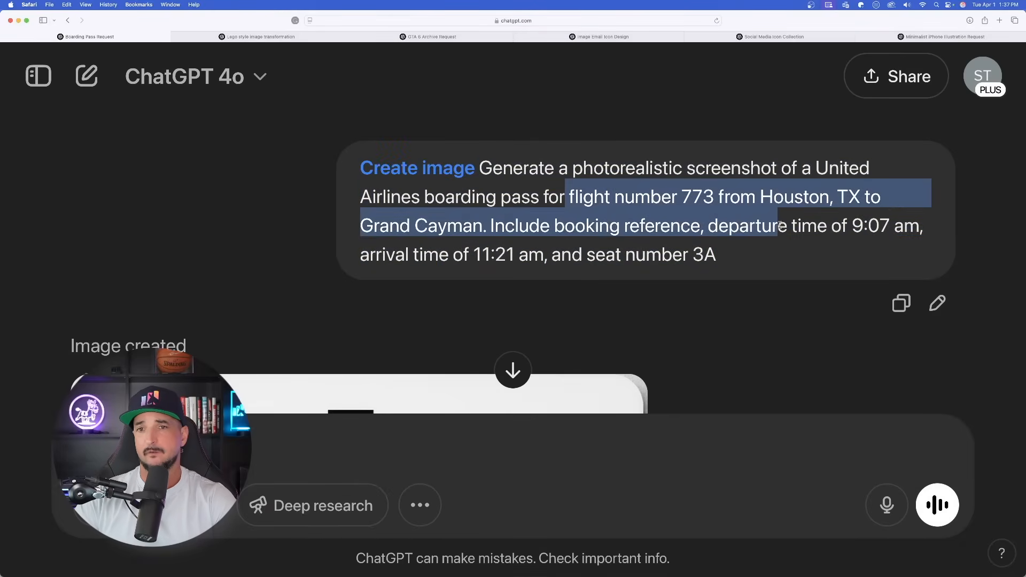
pyautogui.click(320, 224)
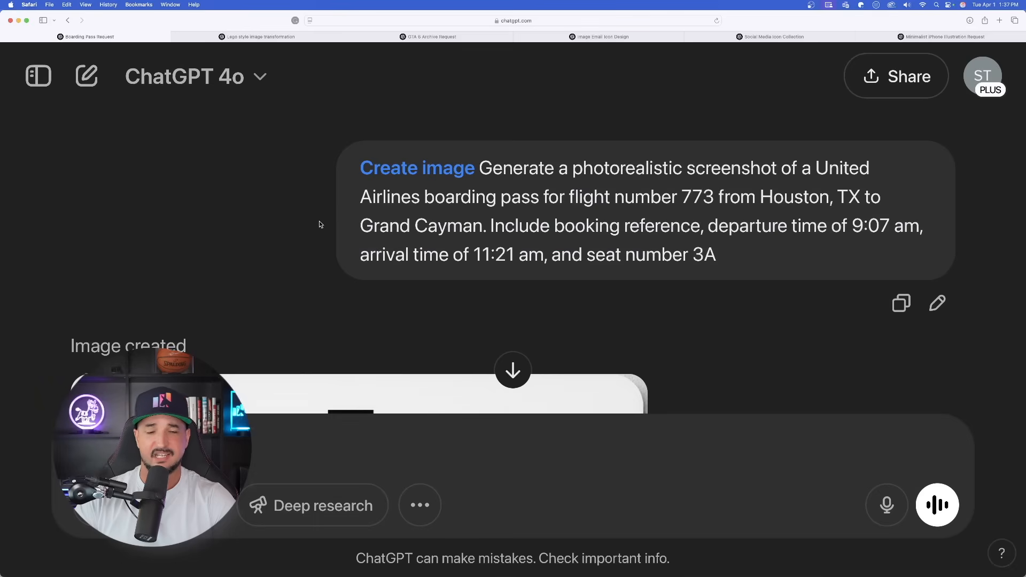
pyautogui.moveTo(217, 173)
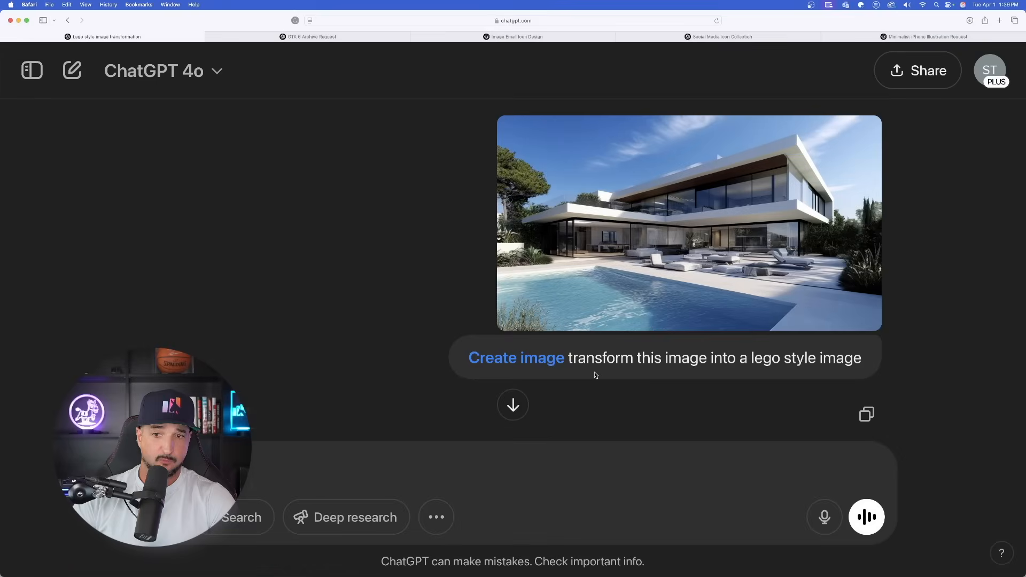
pyautogui.moveTo(408, 231)
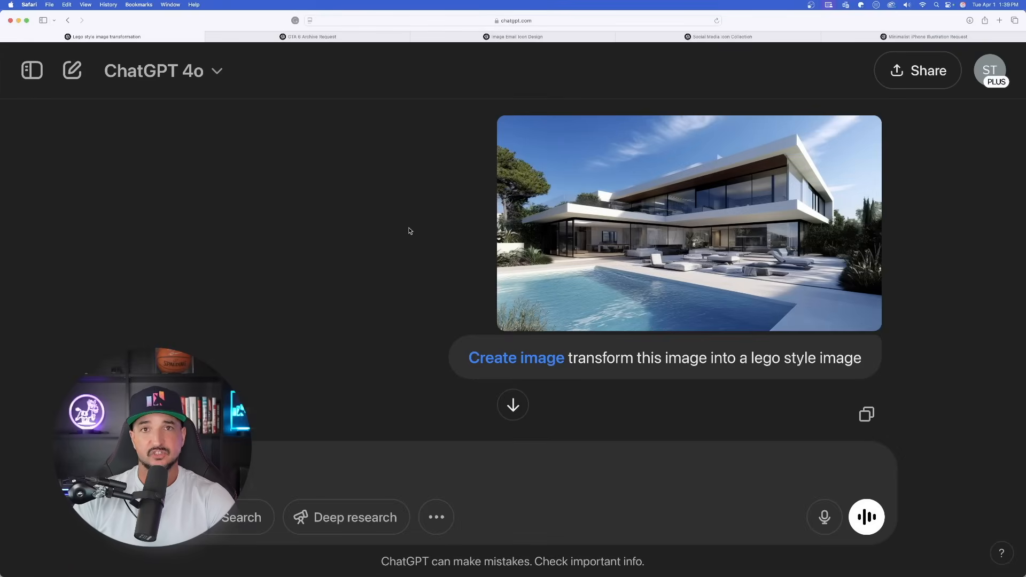
# - Scroll to the Lego-style pool house result, then switch to another chat tab
pyautogui.scroll(-3)
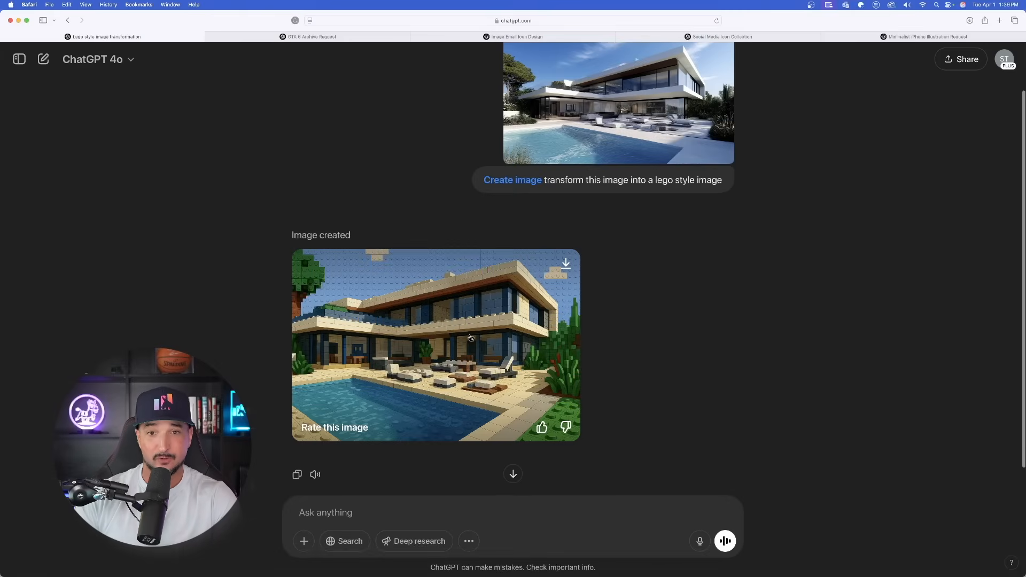
pyautogui.click(514, 35)
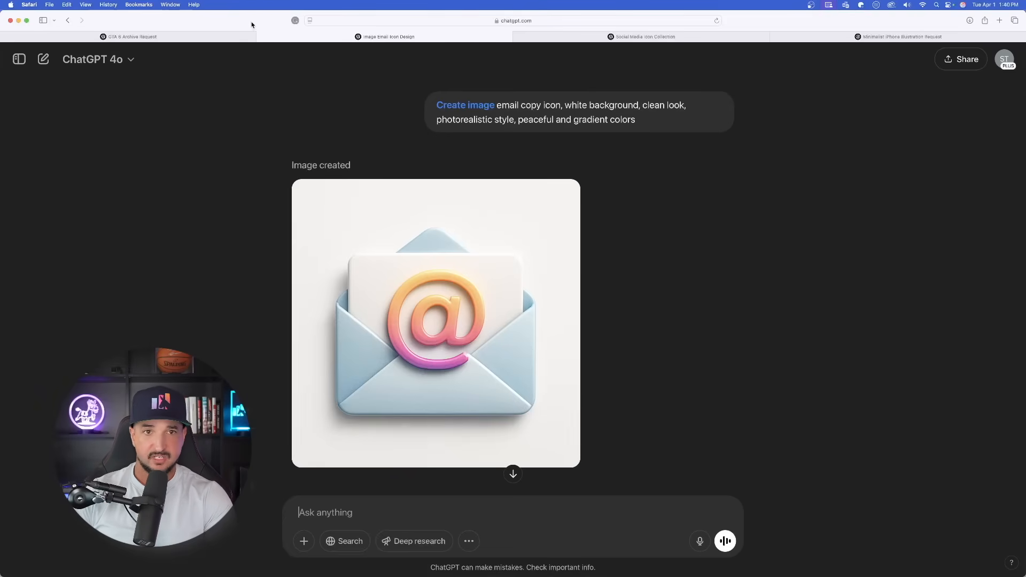
# - Bring the email icon prompt into a fresh chat, rewritten for Apple product icons
pyautogui.scroll(3)
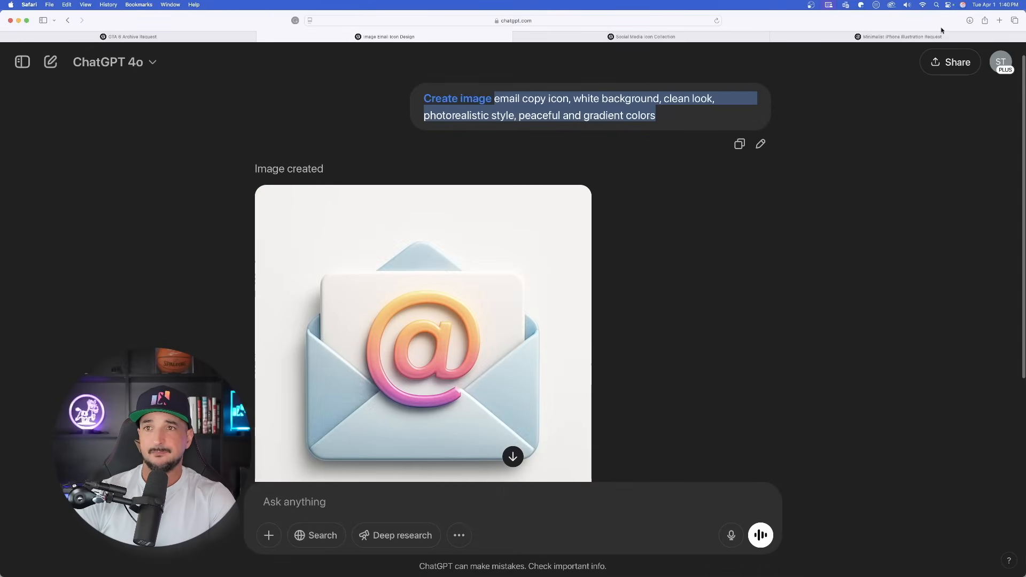
pyautogui.moveTo(992, 21)
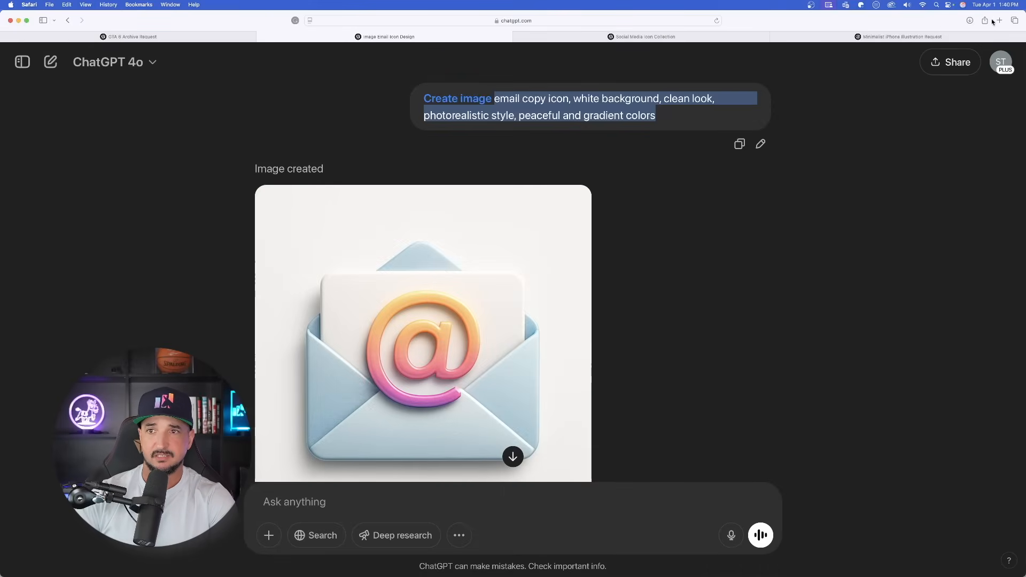
pyautogui.click(50, 62)
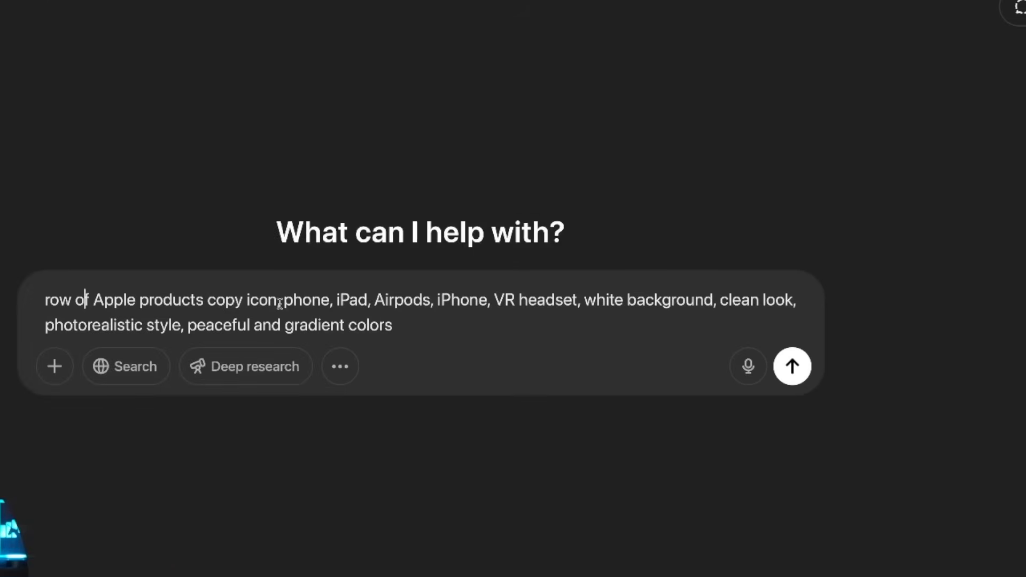
# - Add the missing comma to the Apple product icons prompt and send it
pyautogui.write(',')
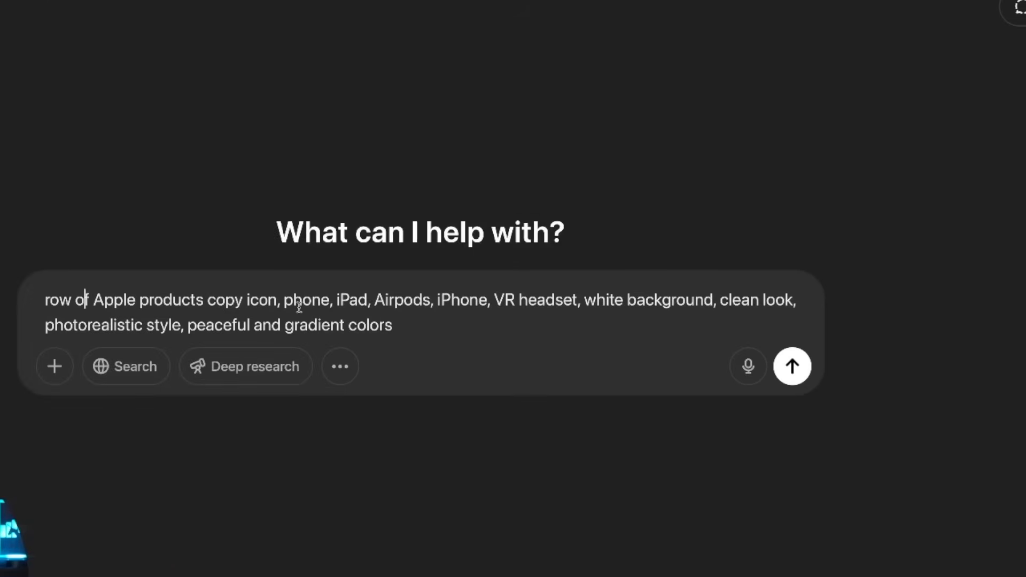
pyautogui.click(791, 366)
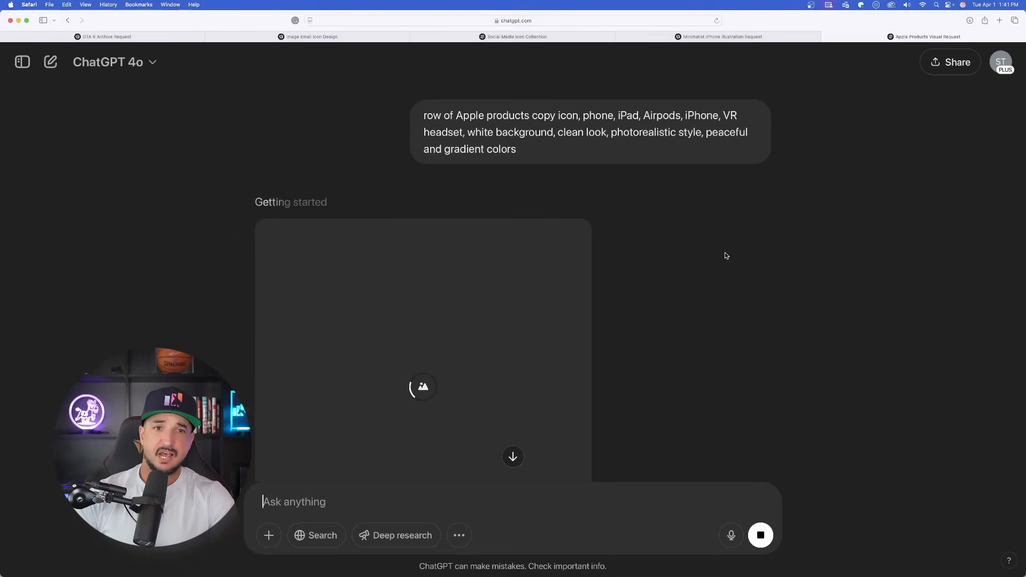
pyautogui.moveTo(721, 36)
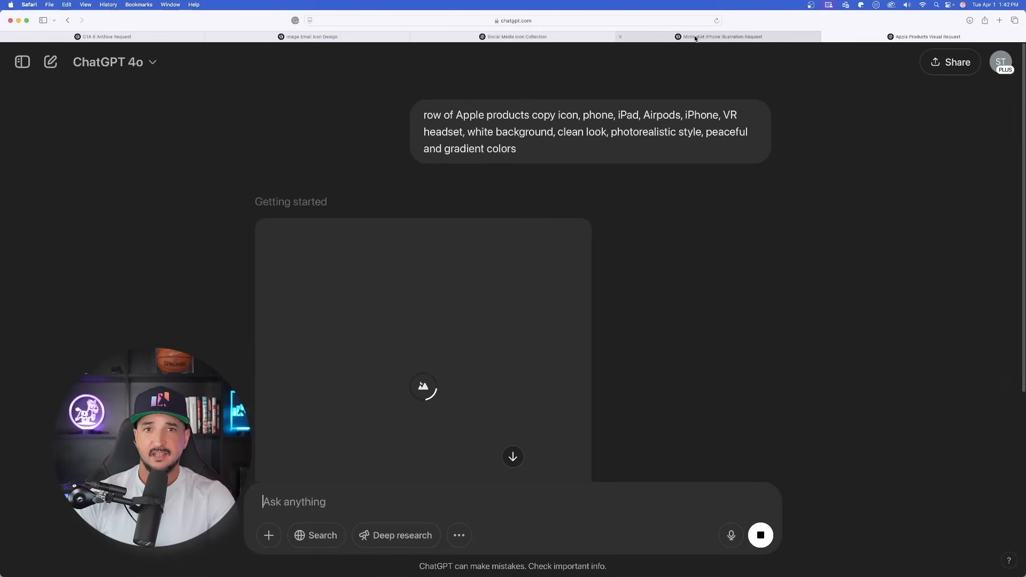
pyautogui.moveTo(308, 35)
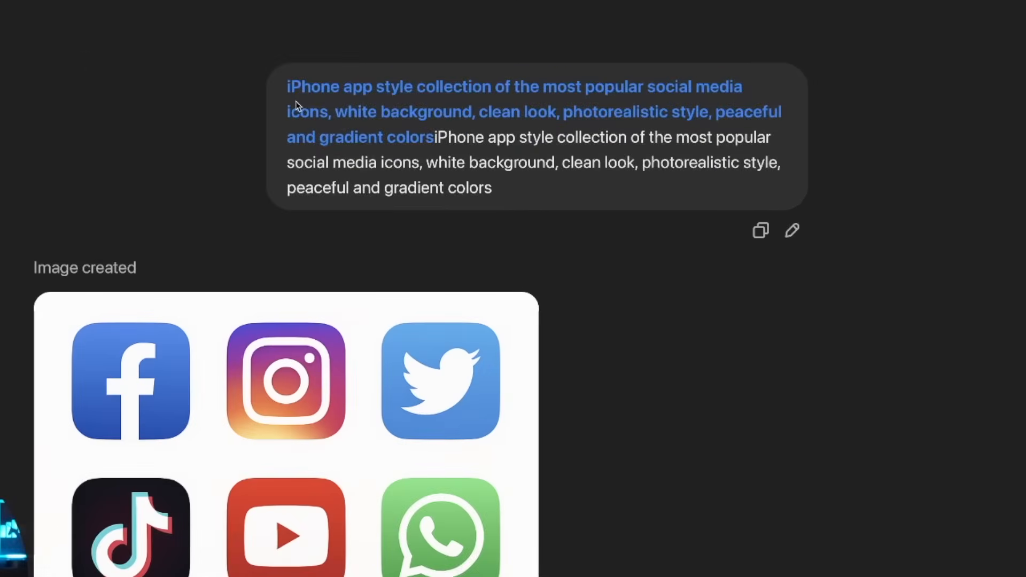
pyautogui.moveTo(308, 101)
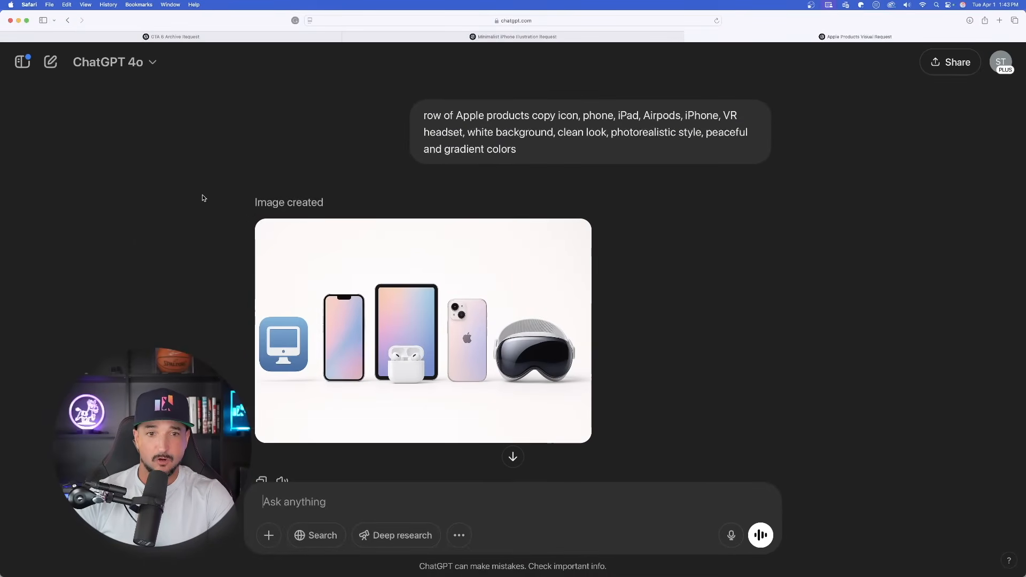
# - View the Apple products image full size, close it, then enlarge it again
pyautogui.scroll(3)
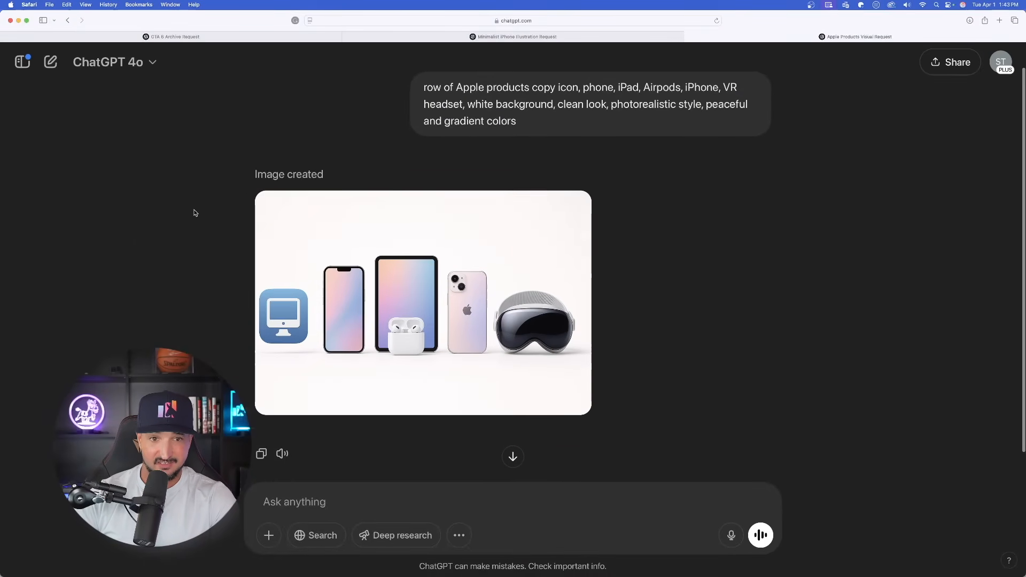
pyautogui.click(422, 304)
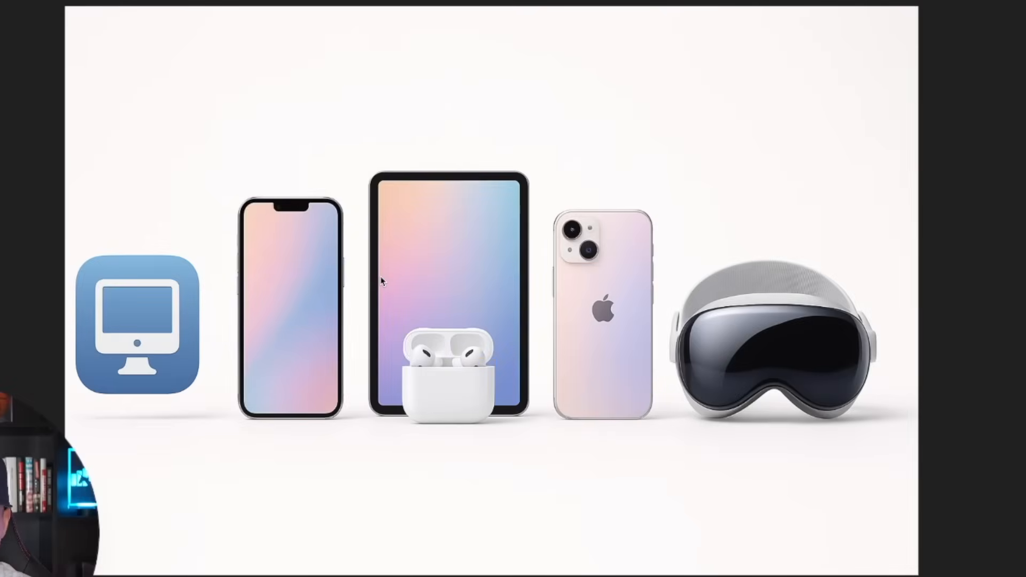
pyautogui.moveTo(642, 338)
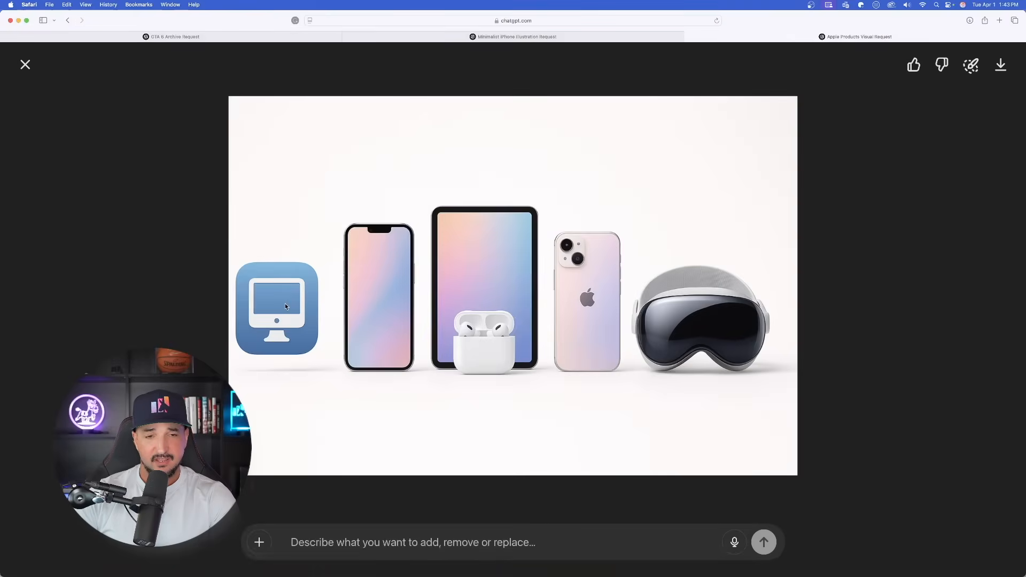
pyautogui.click(277, 309)
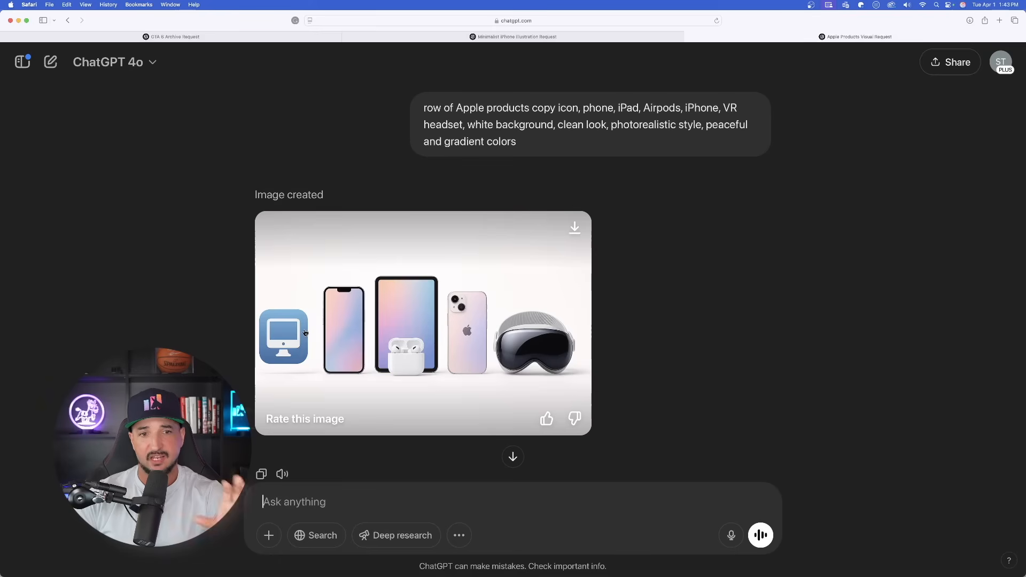
pyautogui.moveTo(443, 202)
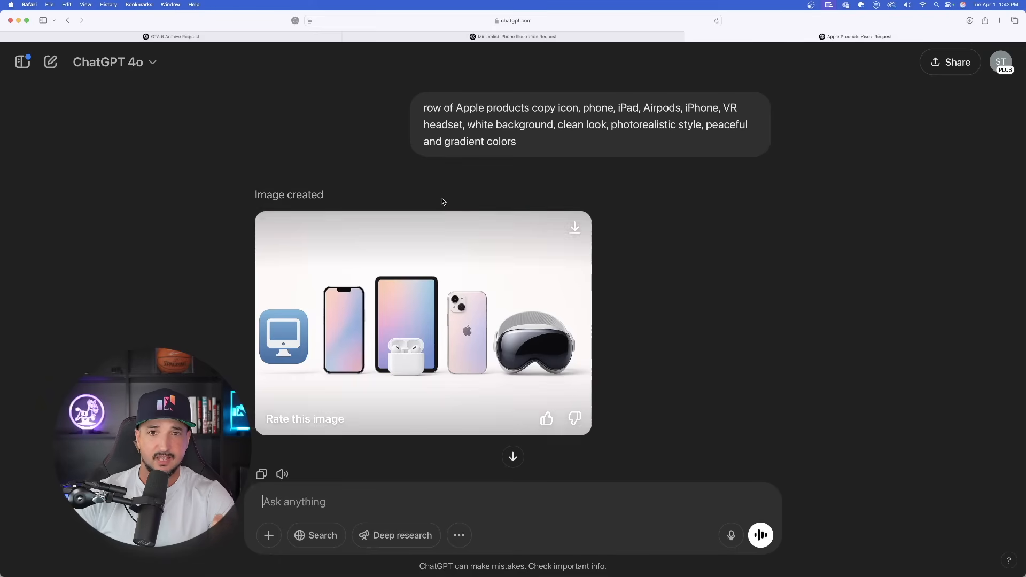
pyautogui.click(423, 324)
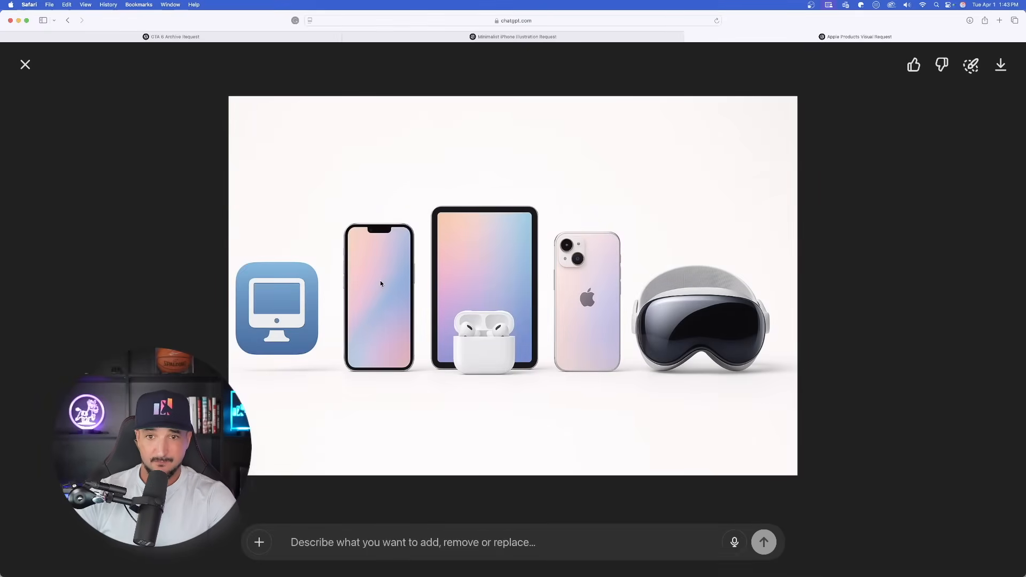
# - Close the Apple products chat and move to the video game archives chat
pyautogui.click(25, 64)
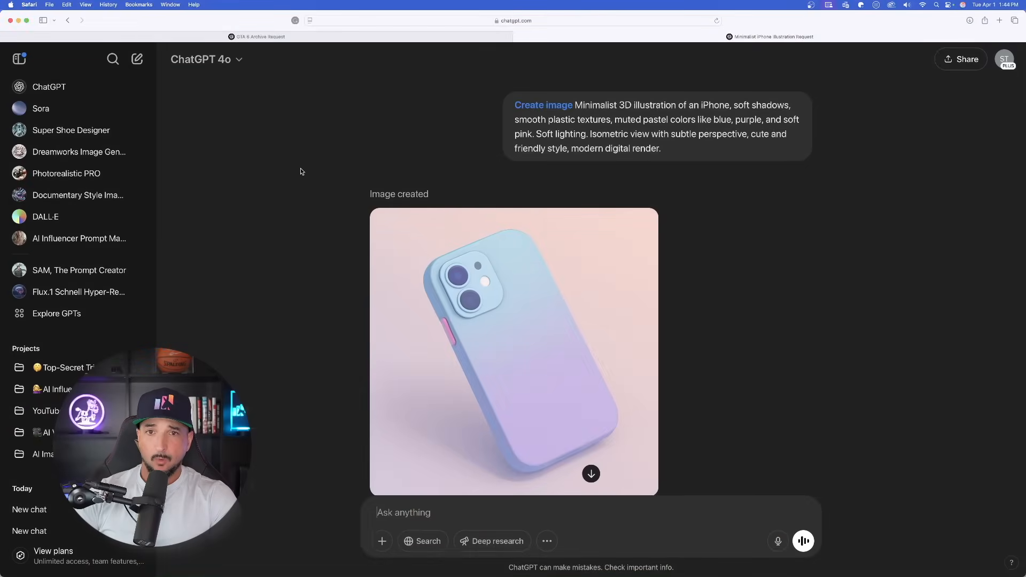
pyautogui.moveTo(483, 187)
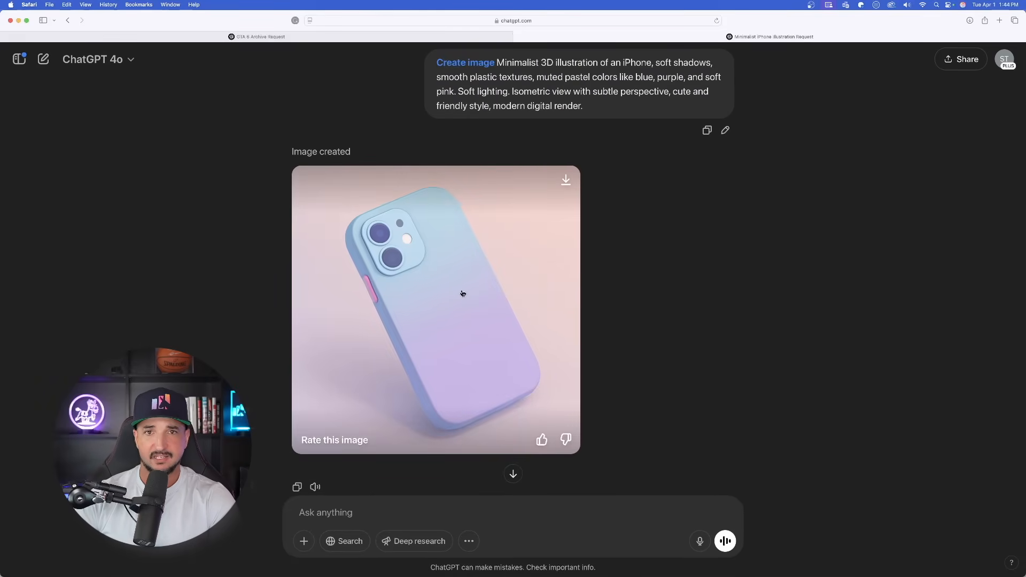
pyautogui.click(257, 35)
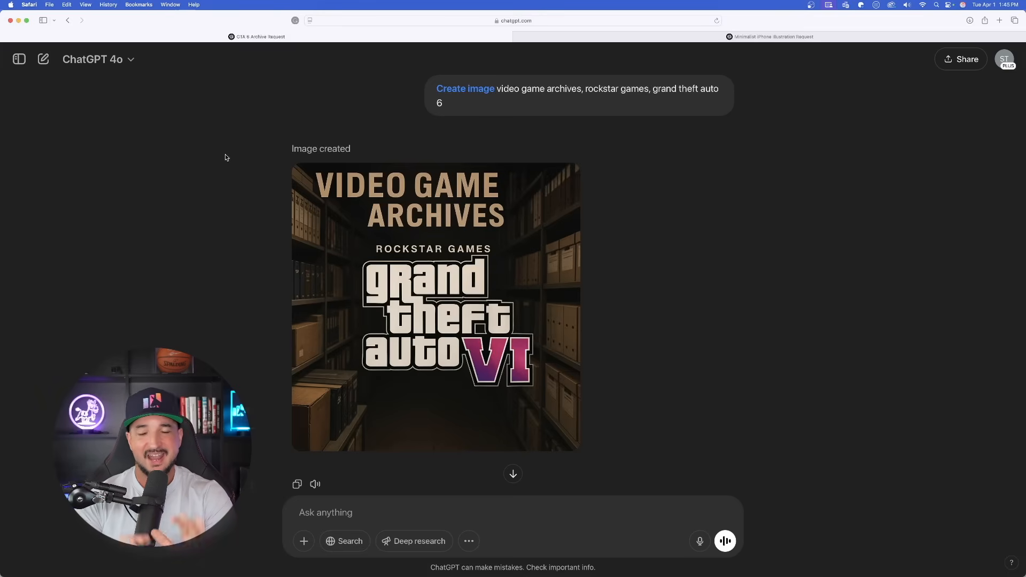
# - Inspect the Rockstar Grand Theft Auto VI Video Game Archives image
pyautogui.click(435, 308)
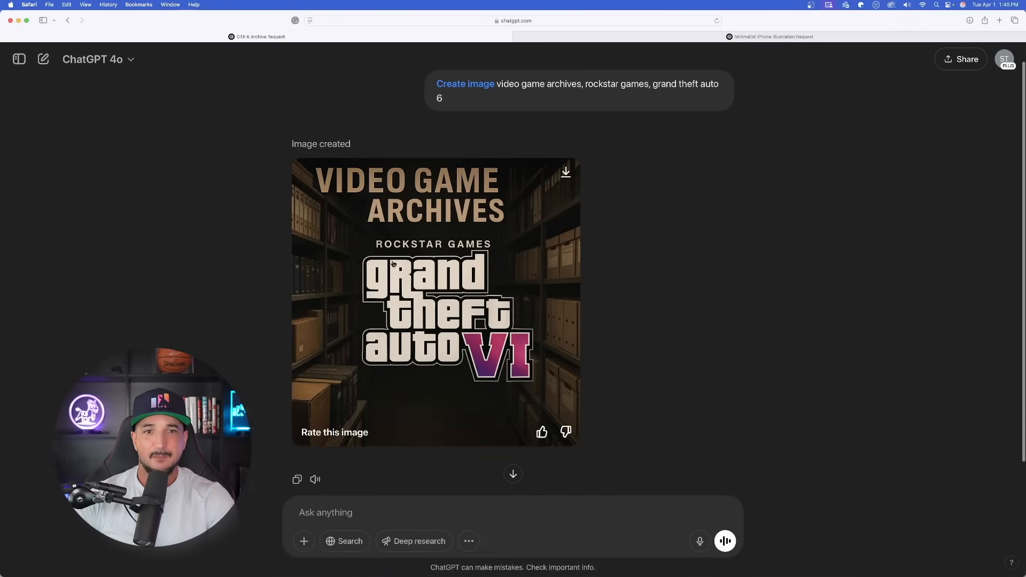
pyautogui.click(434, 301)
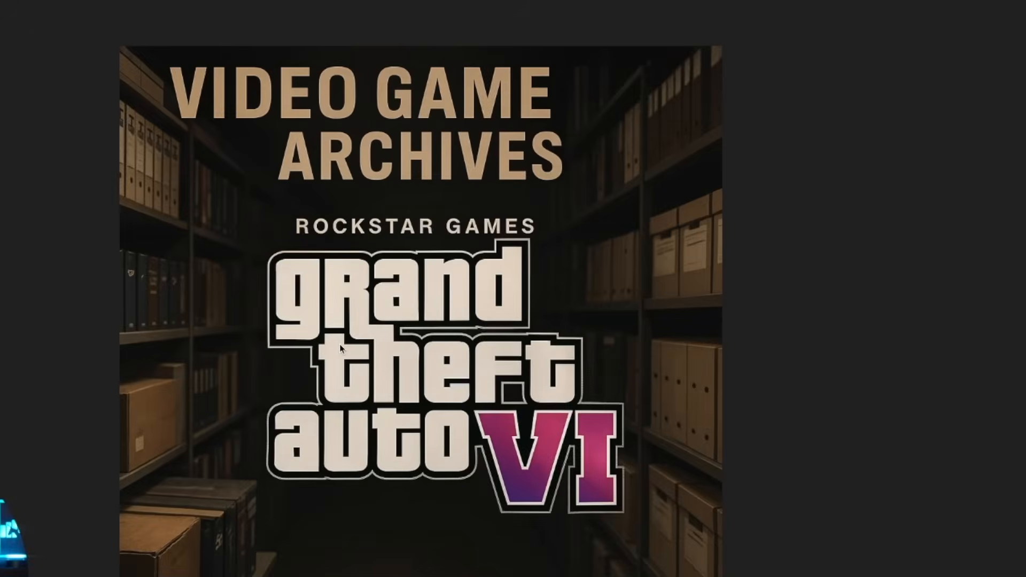